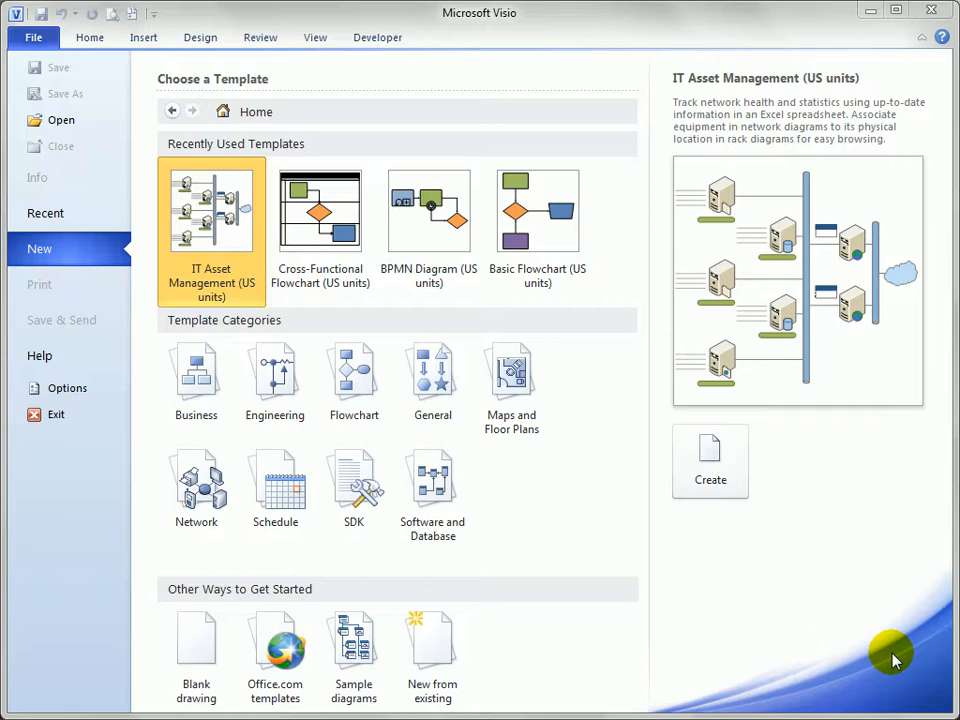
pyautogui.moveTo(587, 568)
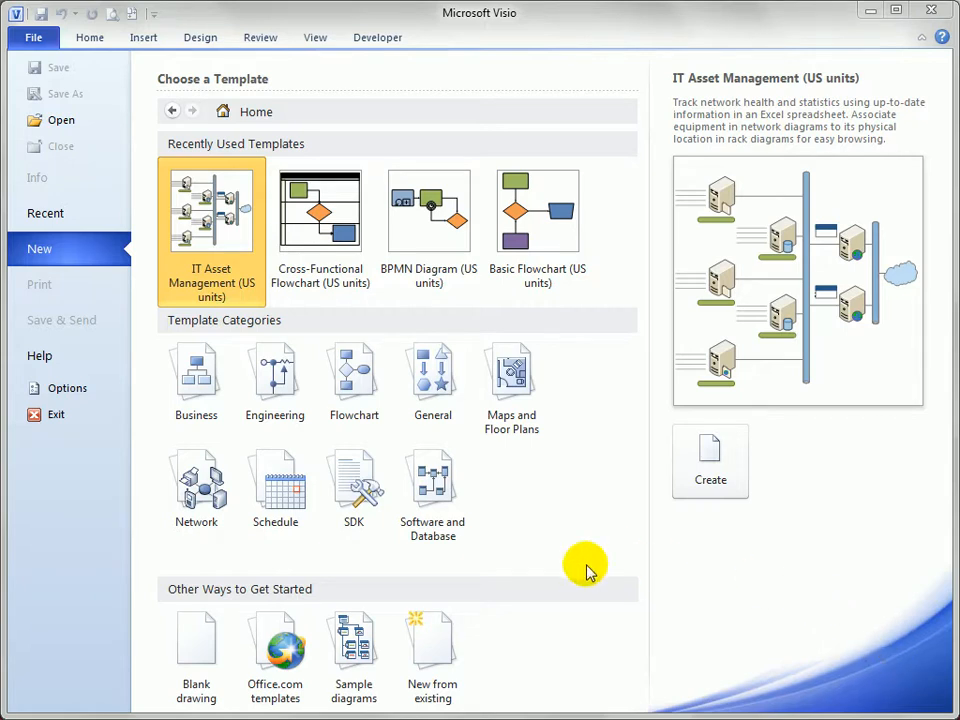
pyautogui.moveTo(393, 615)
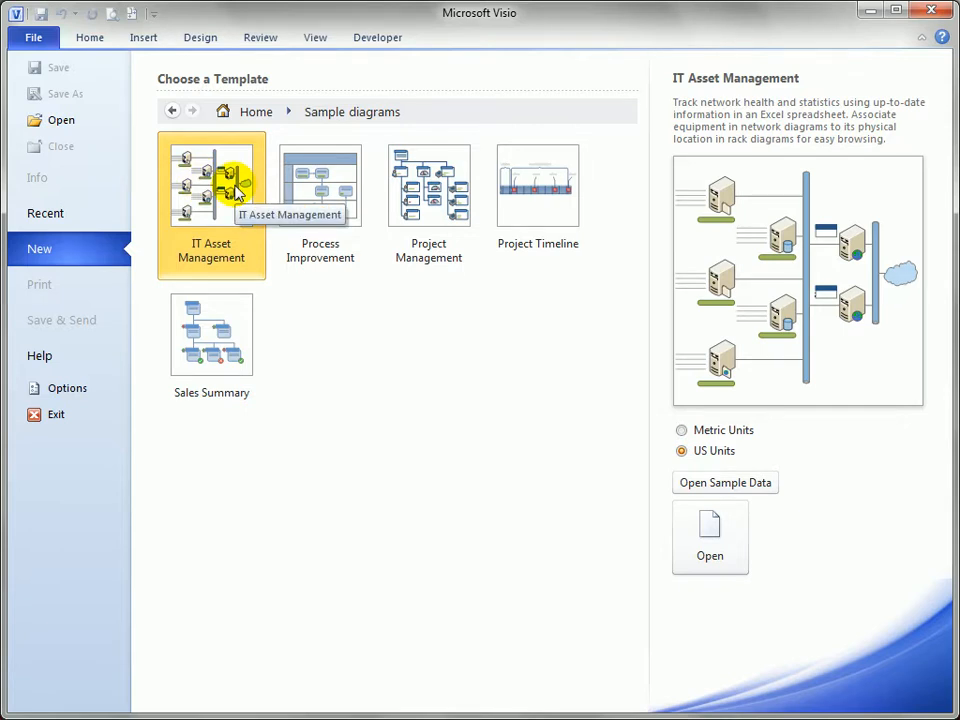
# Open the IT Asset Management sample, hide rulers, view both rack pages, return to Topology.
pyautogui.click(709, 537)
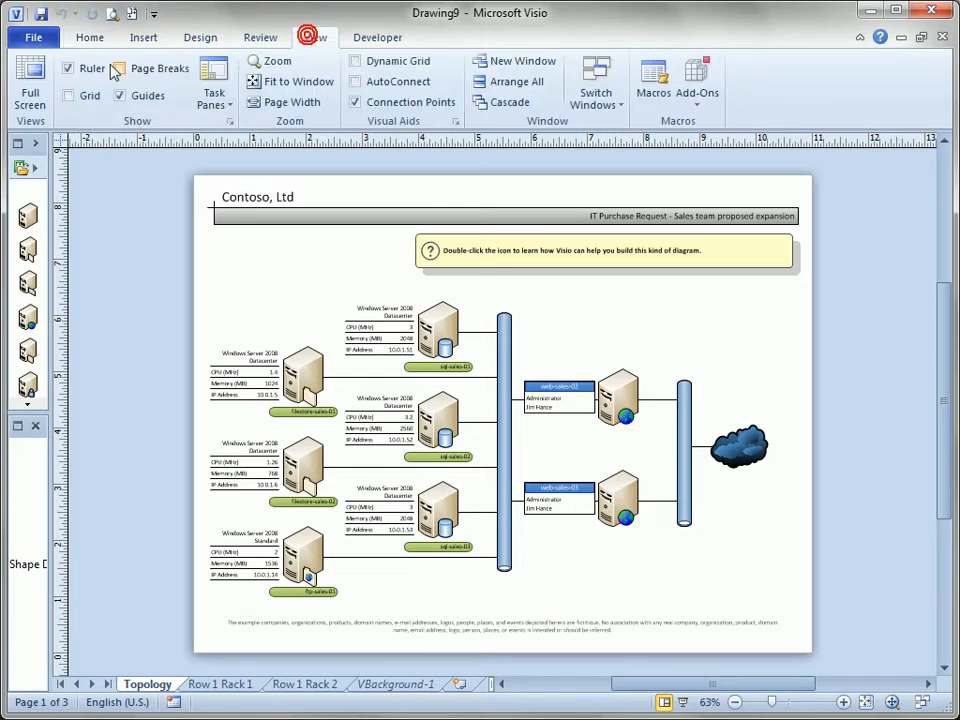
pyautogui.click(67, 68)
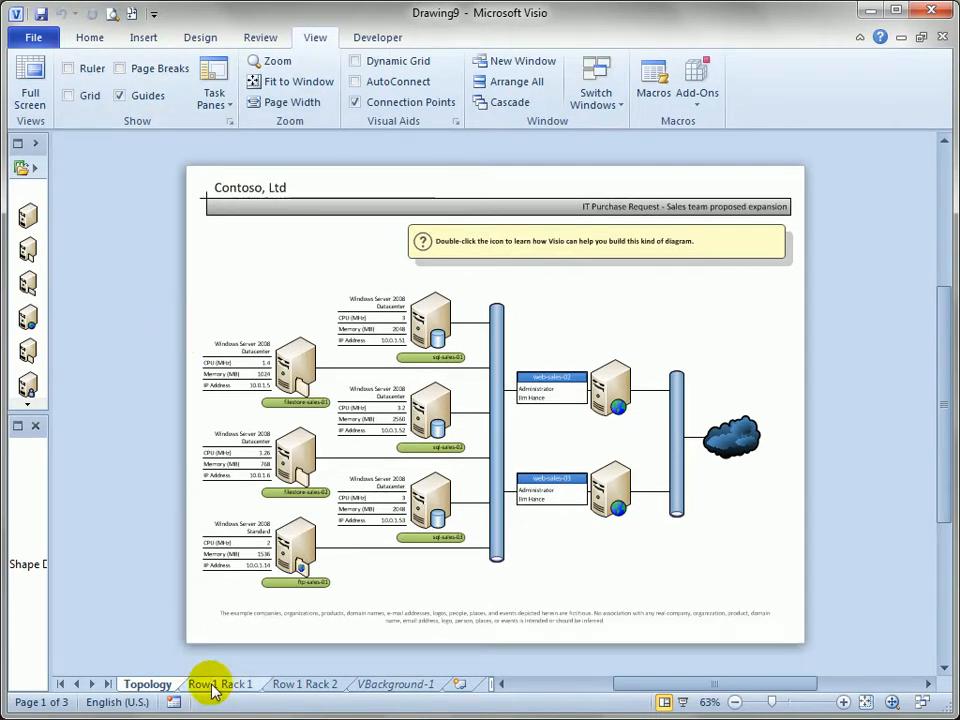
pyautogui.click(219, 684)
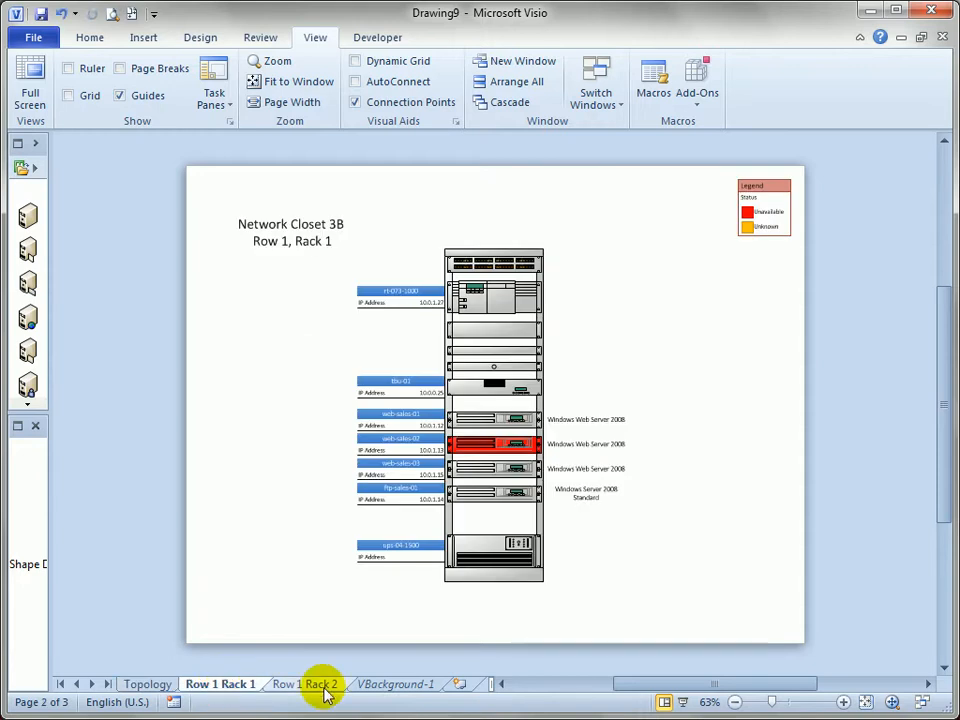
pyautogui.click(305, 684)
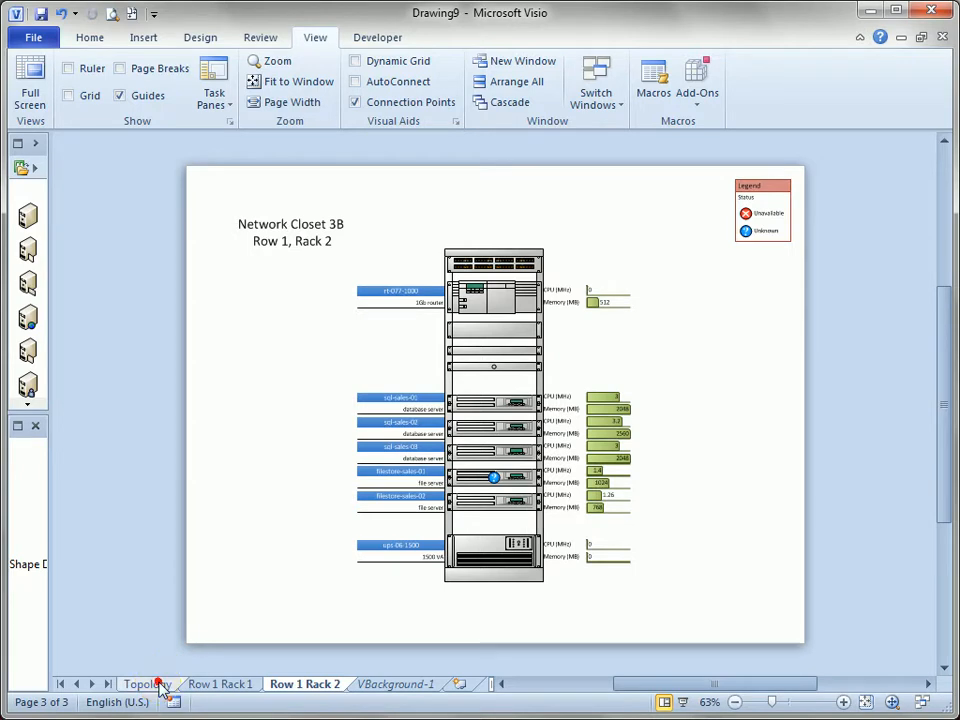
pyautogui.click(147, 684)
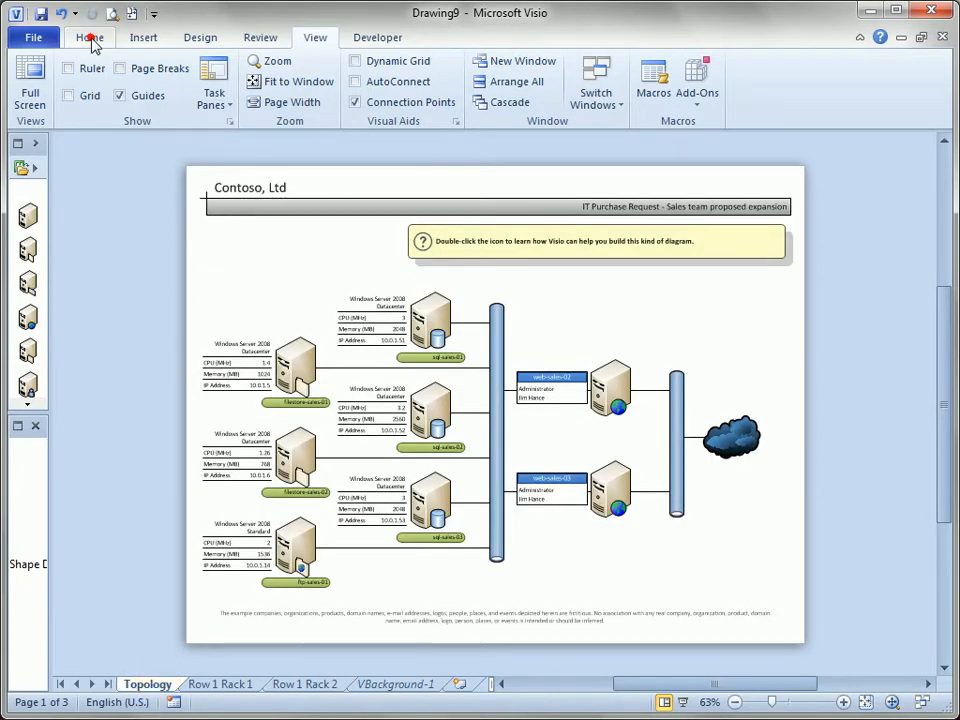
# Create a new blank drawing and bring up the window arrangement options.
pyautogui.click(33, 37)
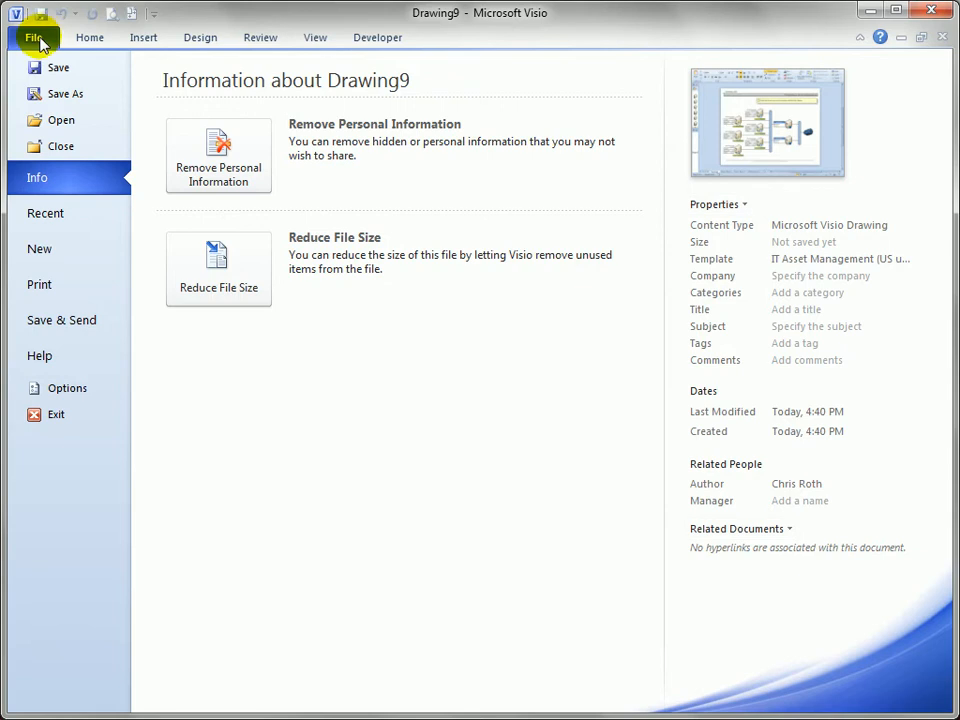
pyautogui.click(40, 249)
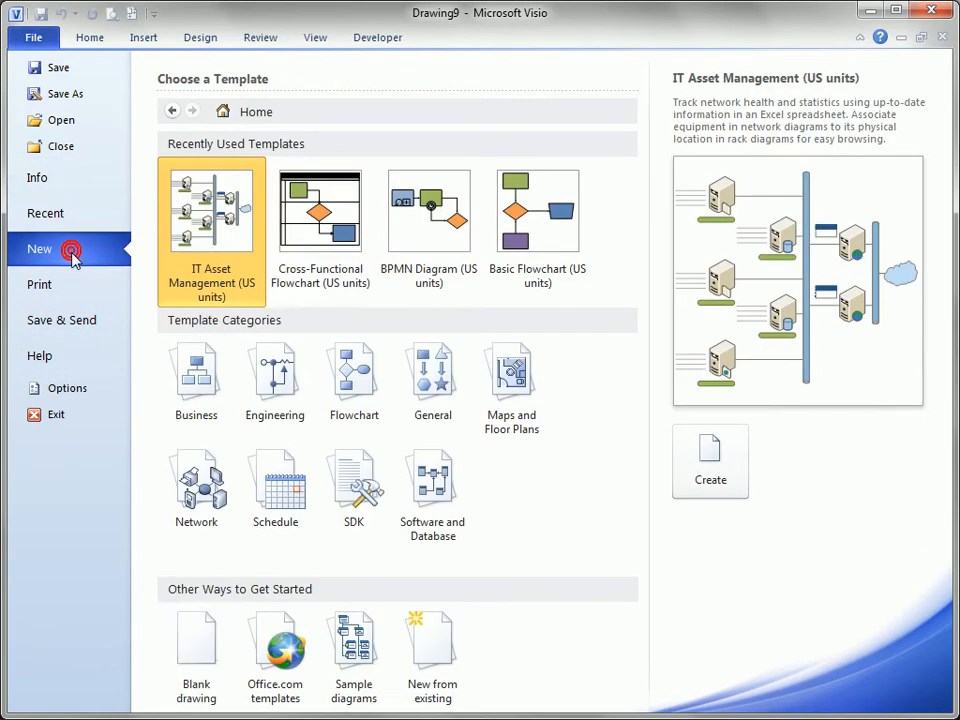
pyautogui.click(710, 460)
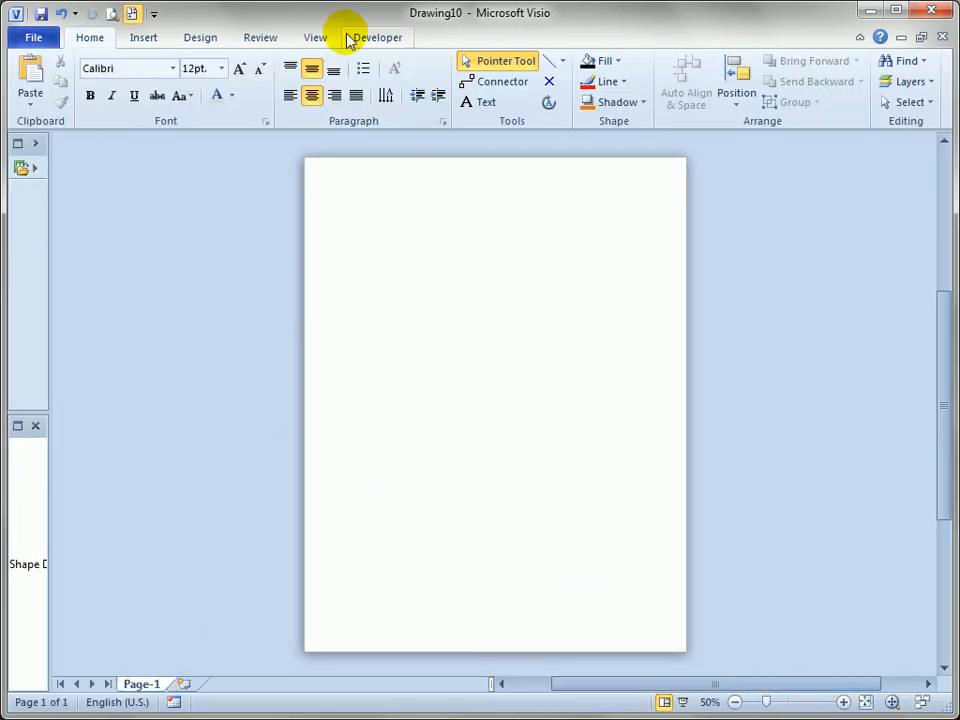
pyautogui.click(315, 37)
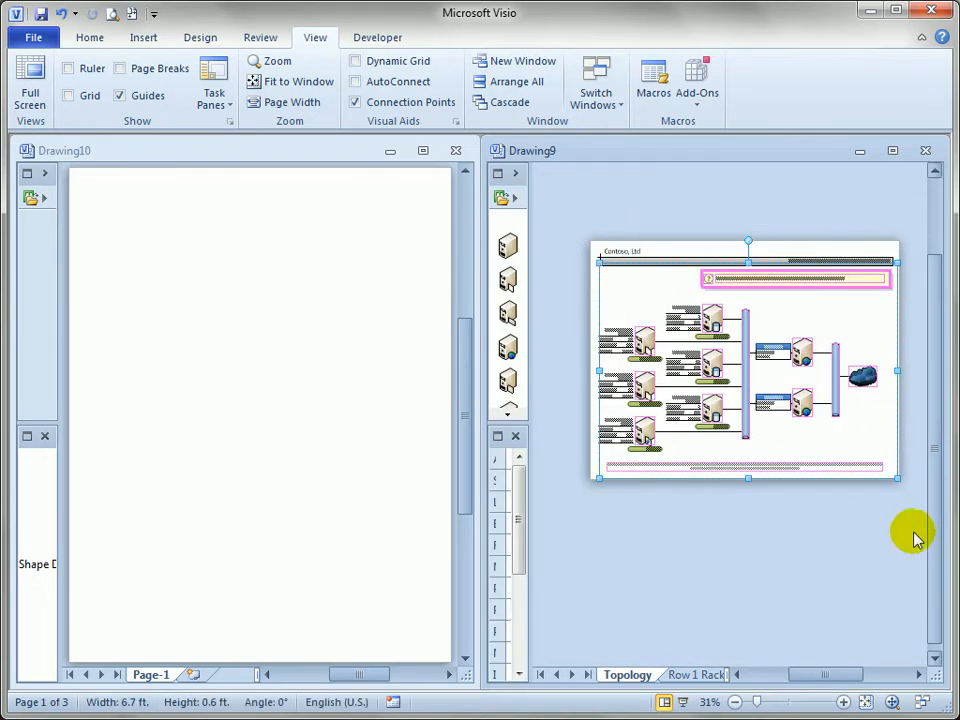
pyautogui.moveTo(728, 277)
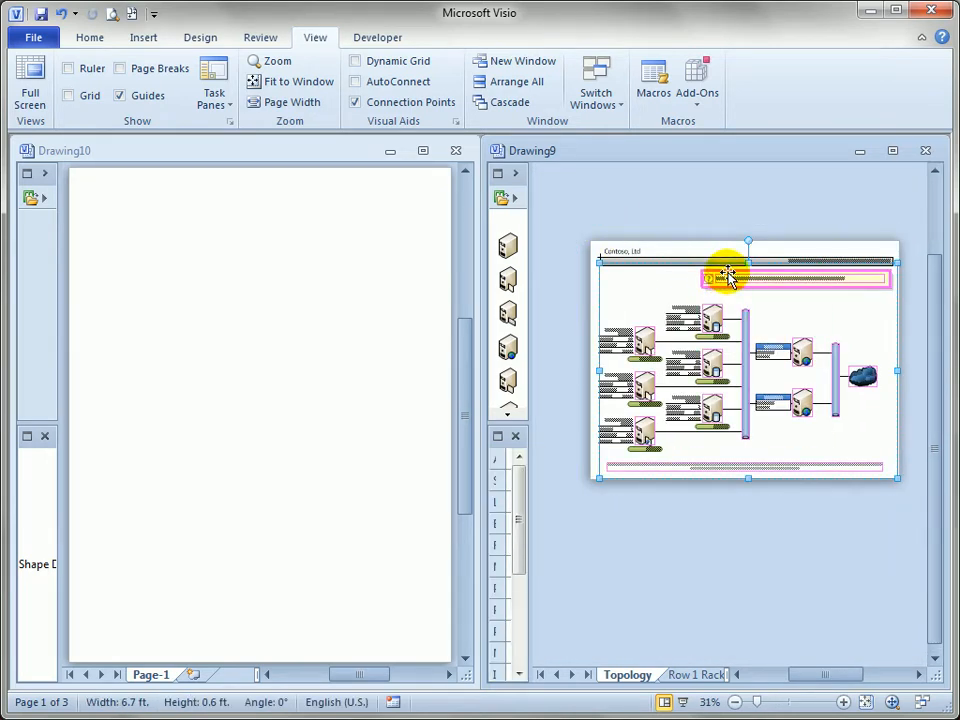
# Paste the copied Topology shapes onto the blank page, declining the missing data sources.
pyautogui.rightClick(728, 278)
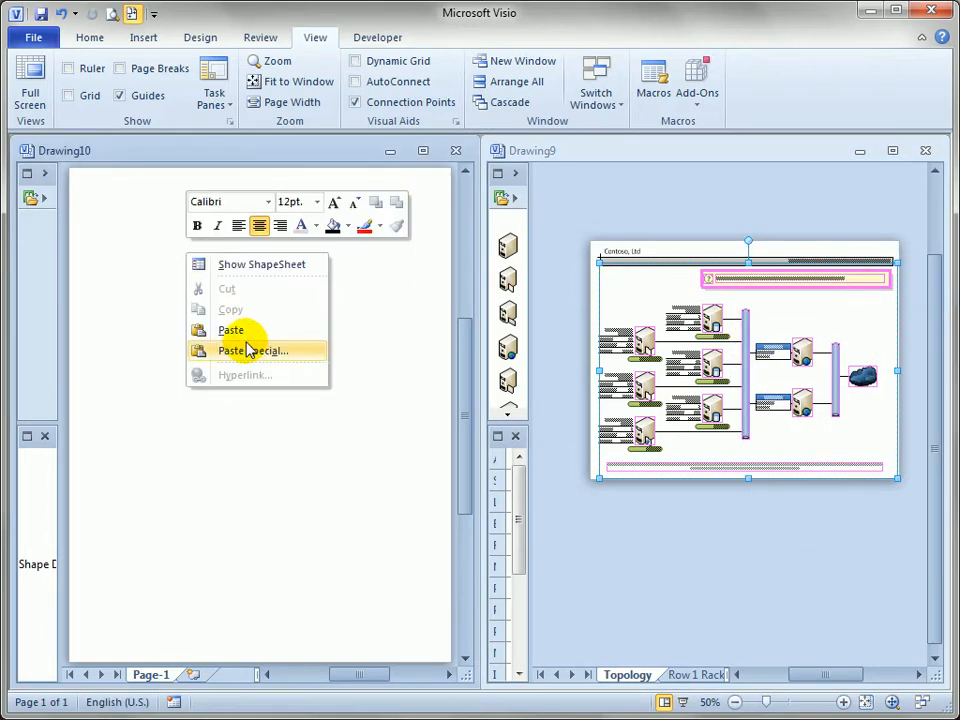
pyautogui.click(231, 330)
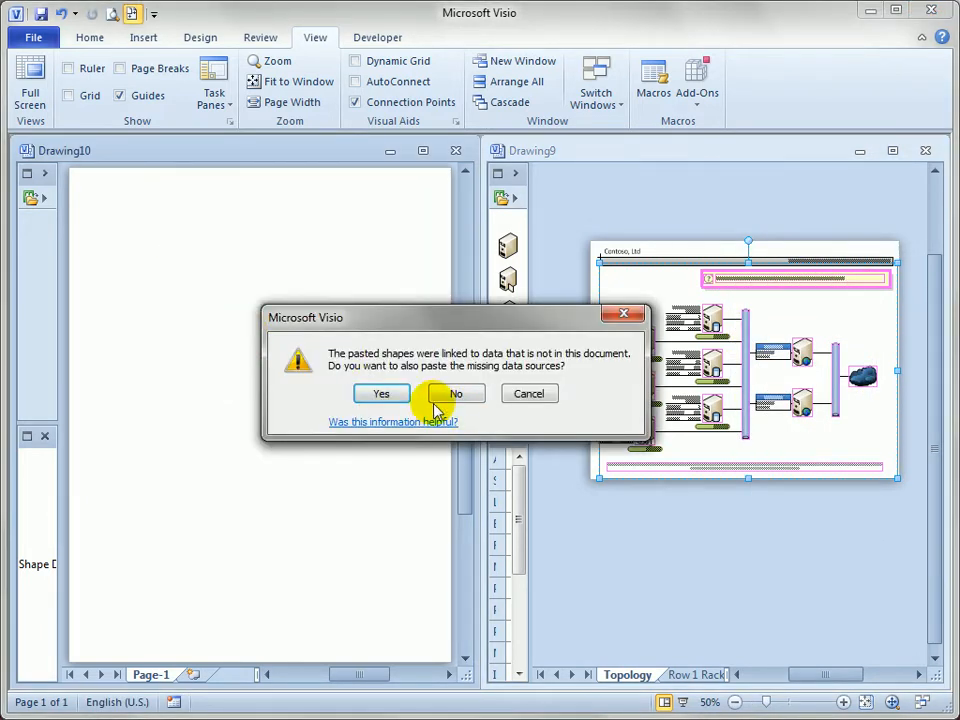
pyautogui.click(456, 393)
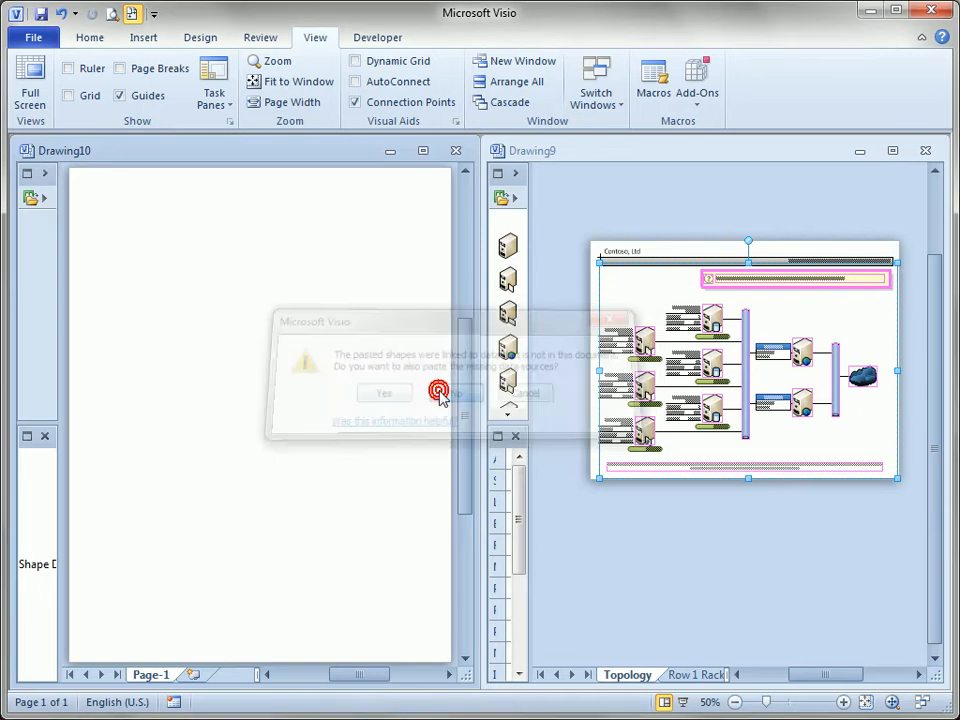
pyautogui.click(383, 392)
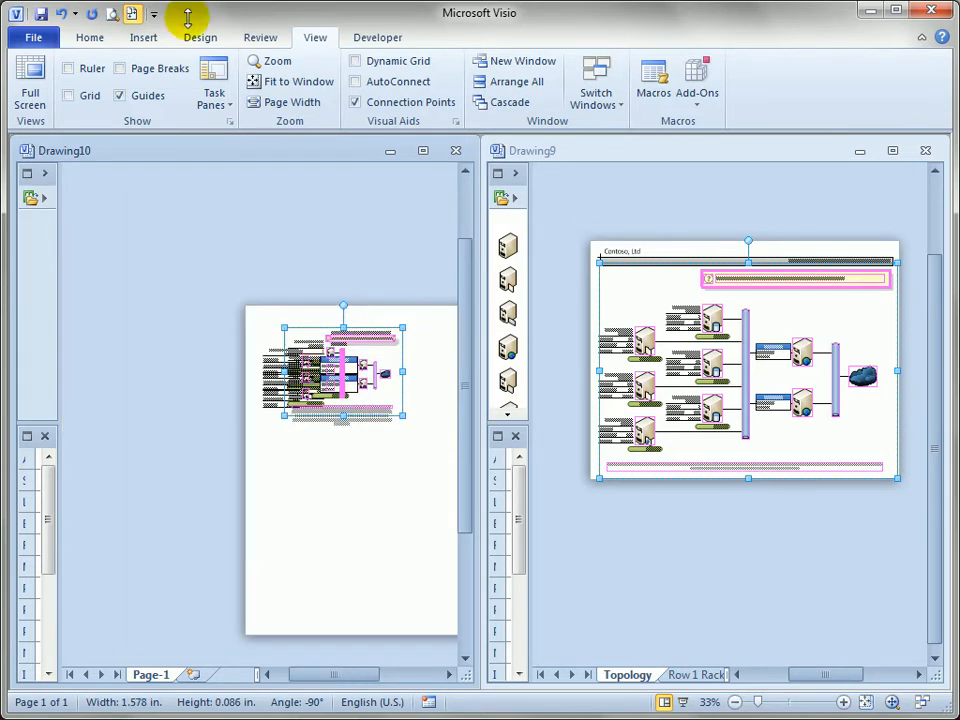
# Switch to the Design ribbon while dealing with the jumbled pasted shapes.
pyautogui.click(200, 37)
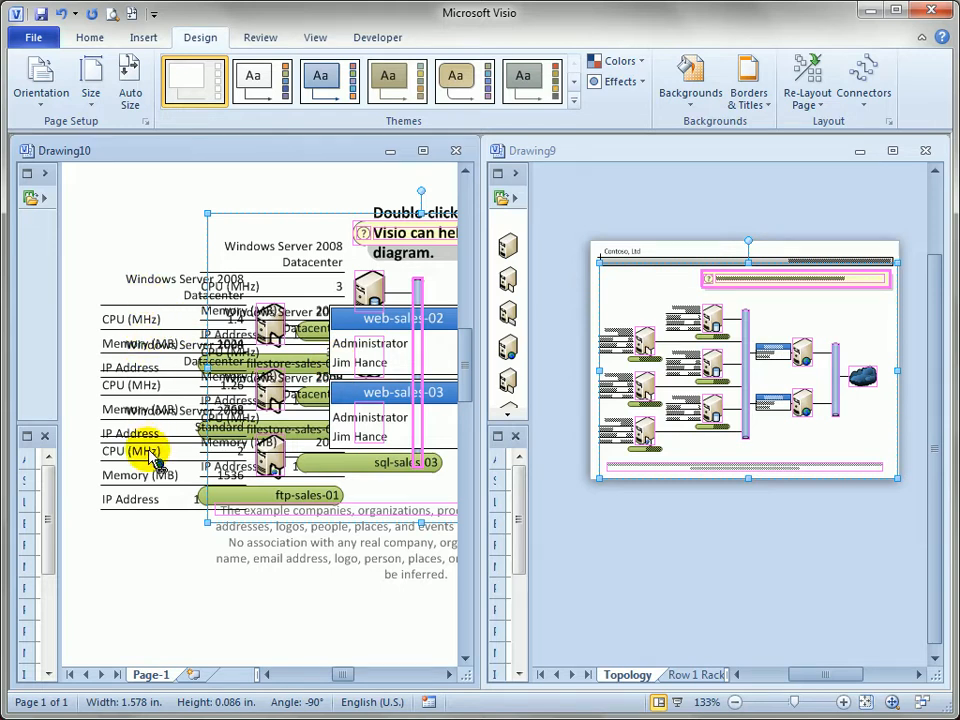
pyautogui.moveTo(155, 463)
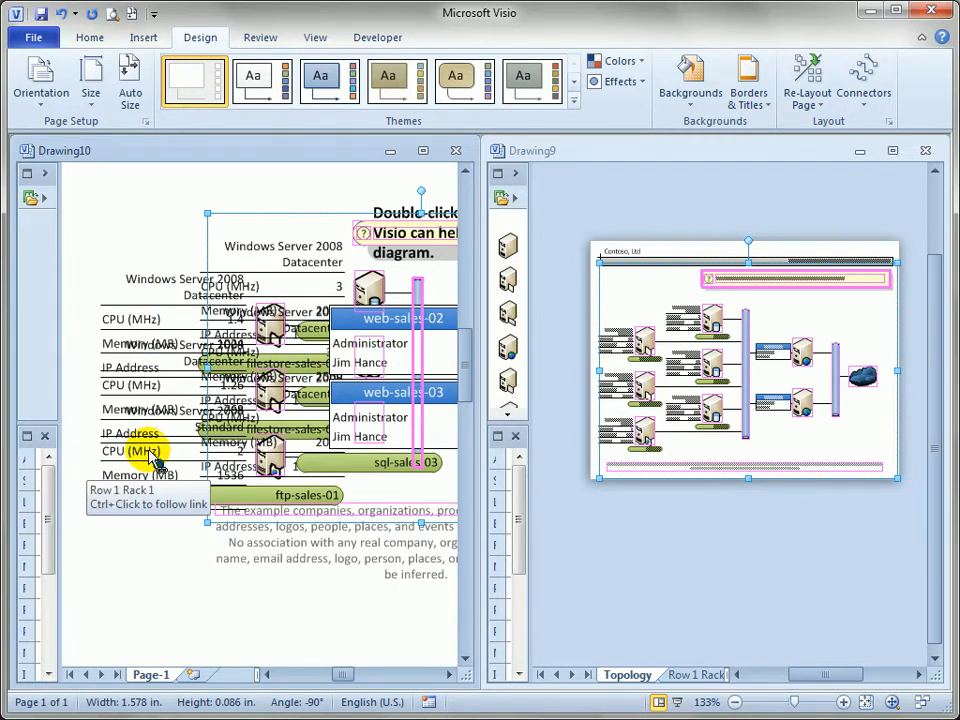
pyautogui.moveTo(158, 350)
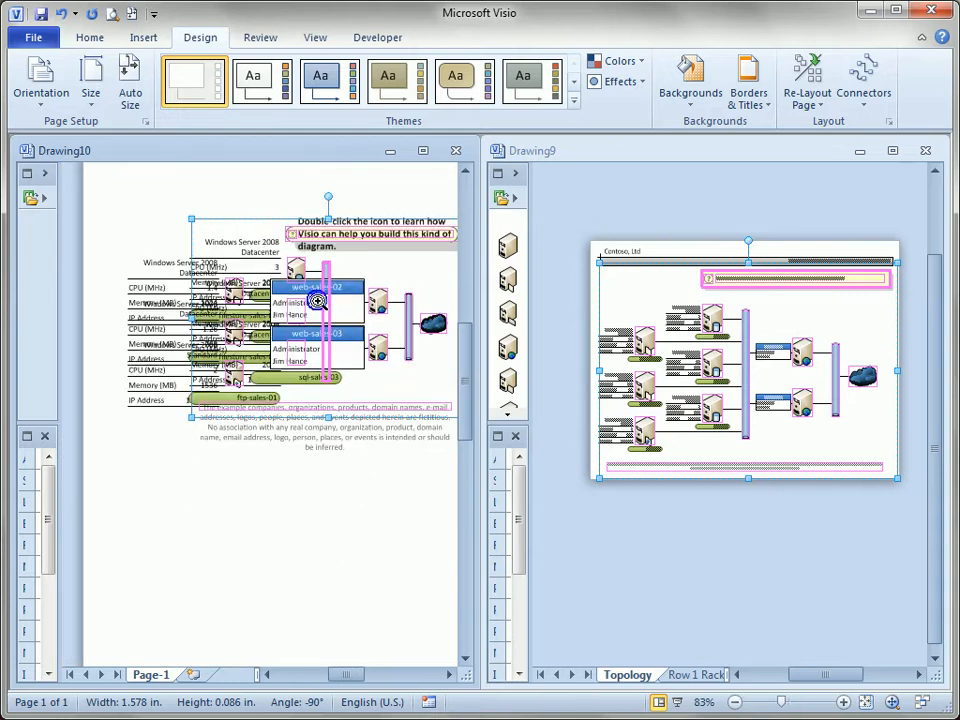
pyautogui.moveTo(325, 295)
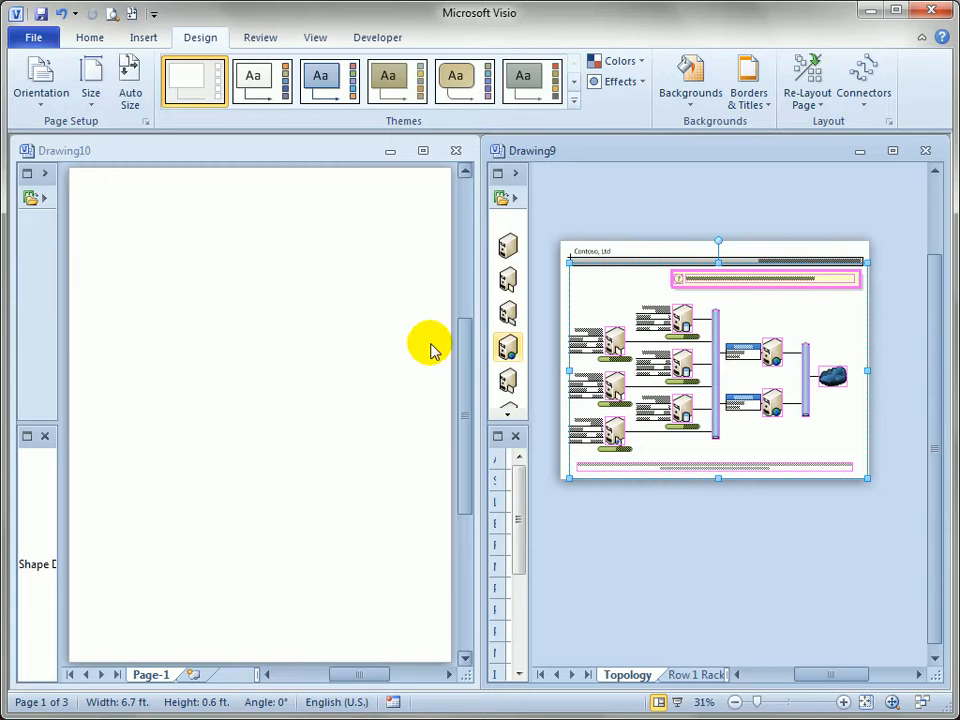
pyautogui.click(33, 37)
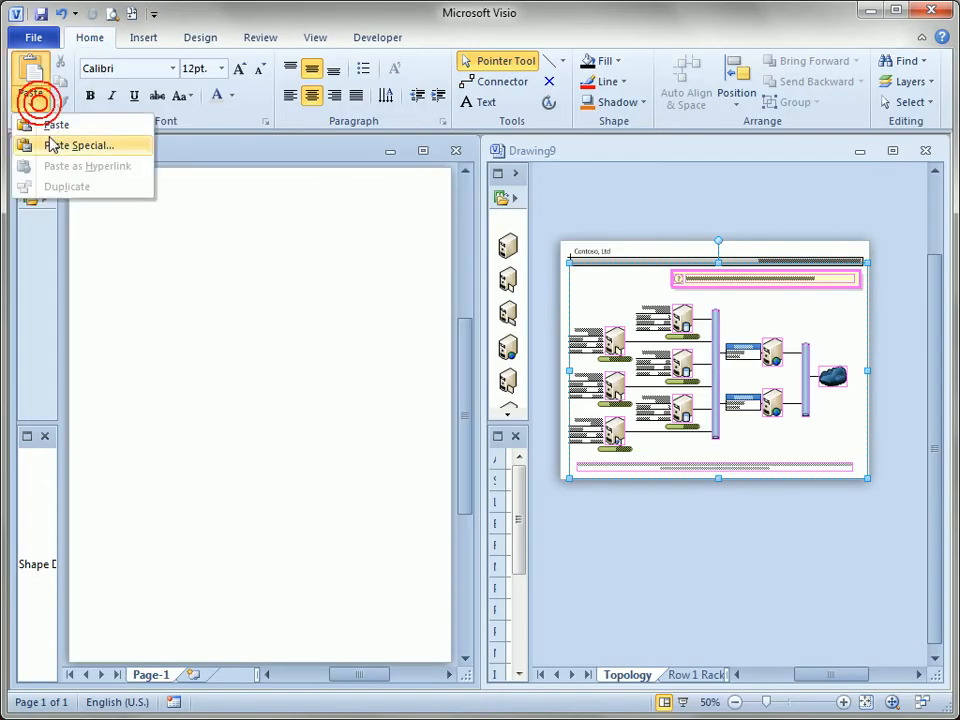
pyautogui.click(80, 145)
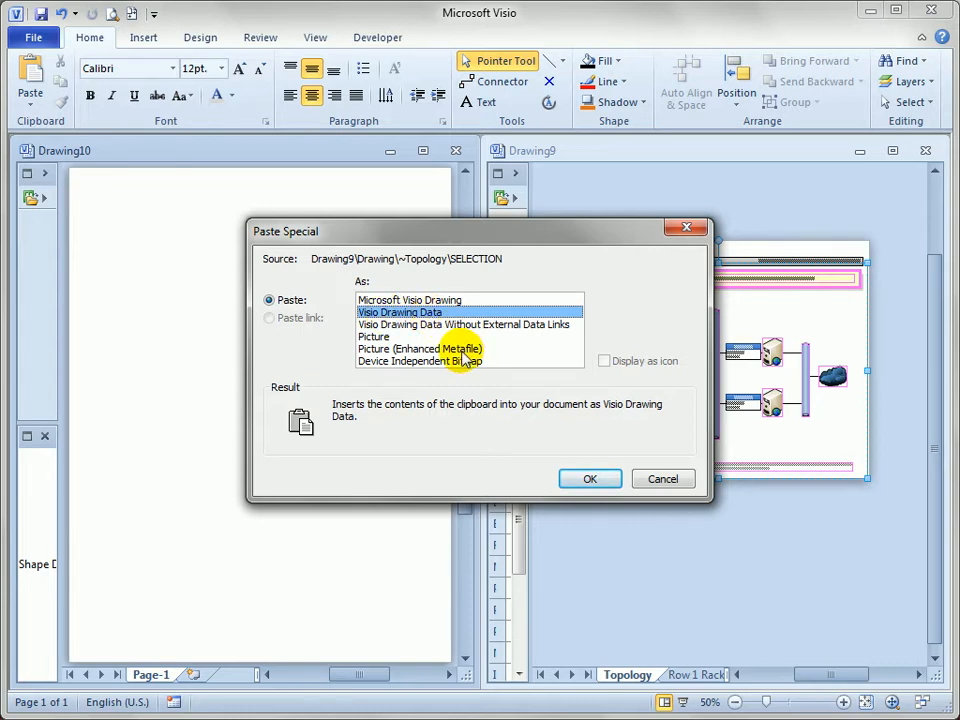
pyautogui.click(419, 348)
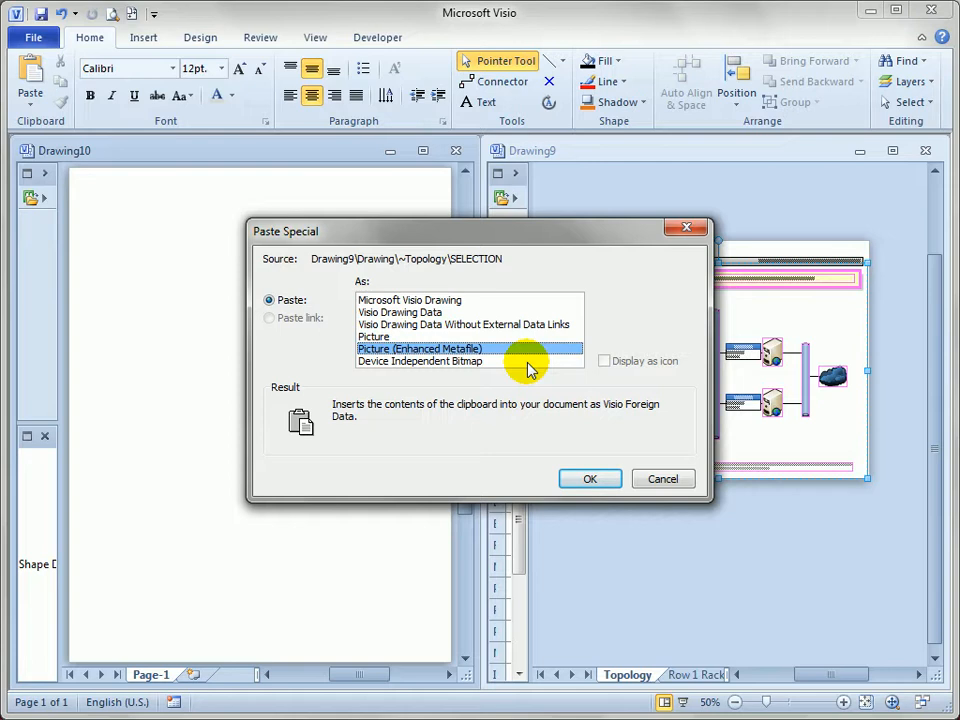
pyautogui.click(589, 478)
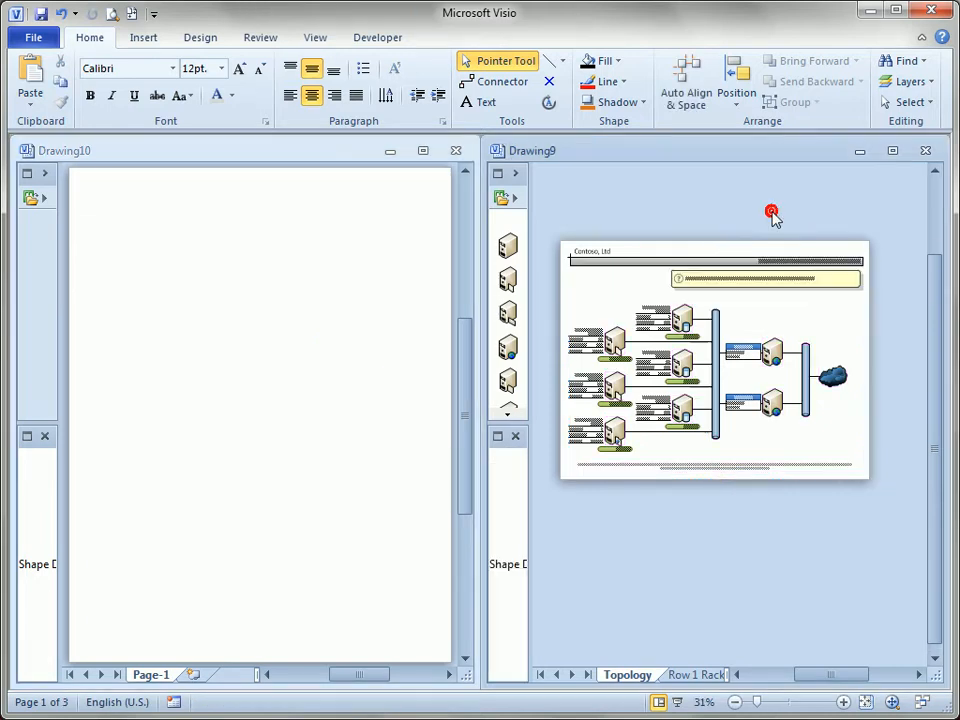
pyautogui.moveTo(658, 158)
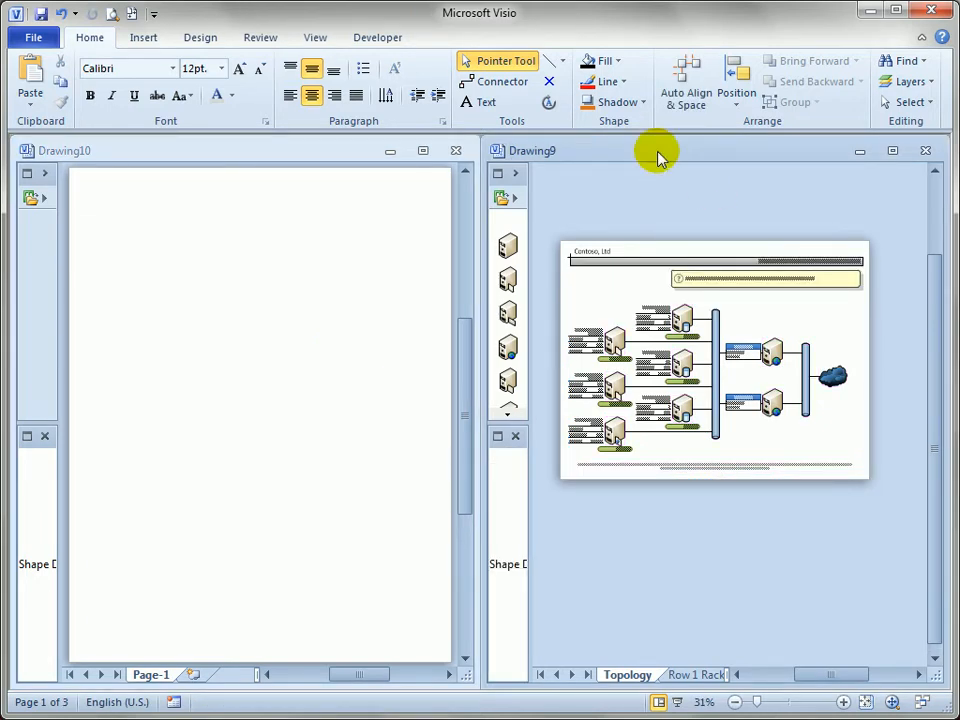
# Give the sample Topology diagram a soft grey background and a dark theme.
pyautogui.click(200, 37)
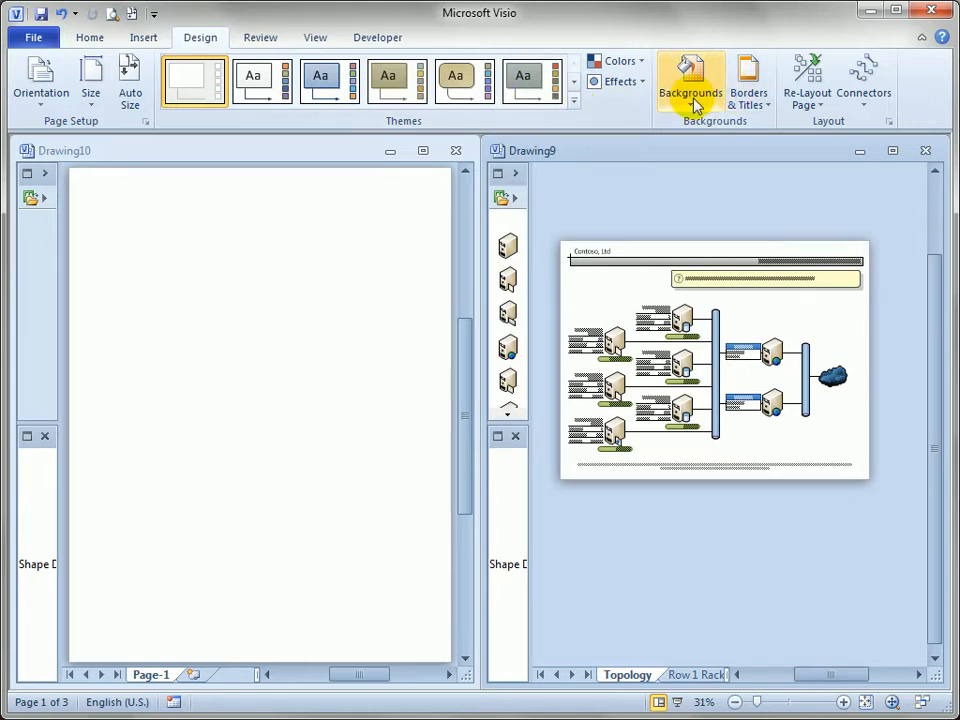
pyautogui.click(690, 80)
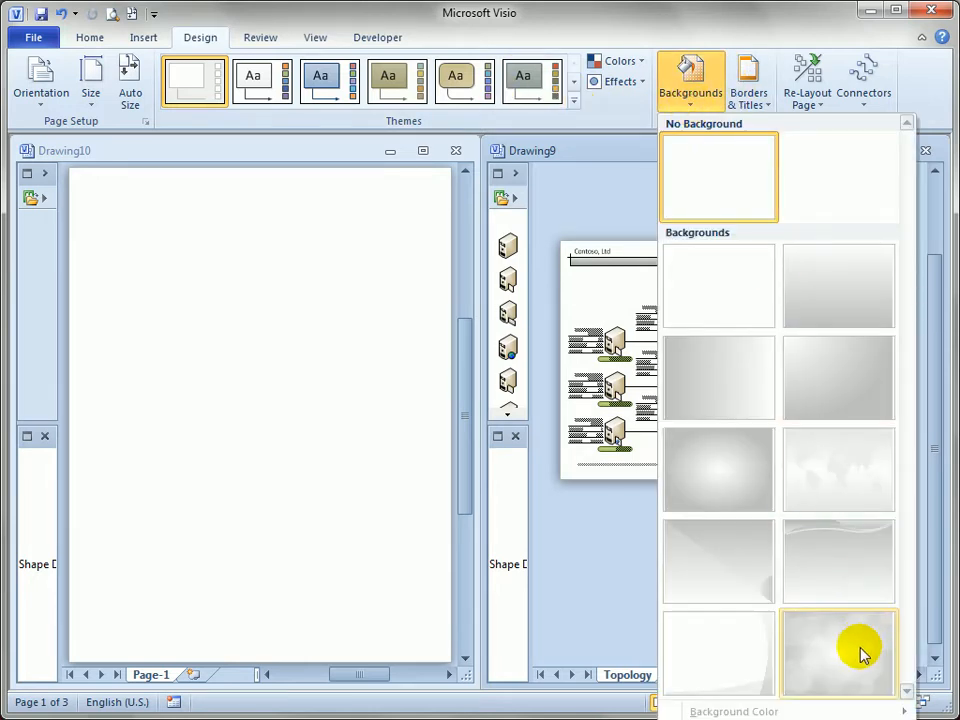
pyautogui.click(838, 653)
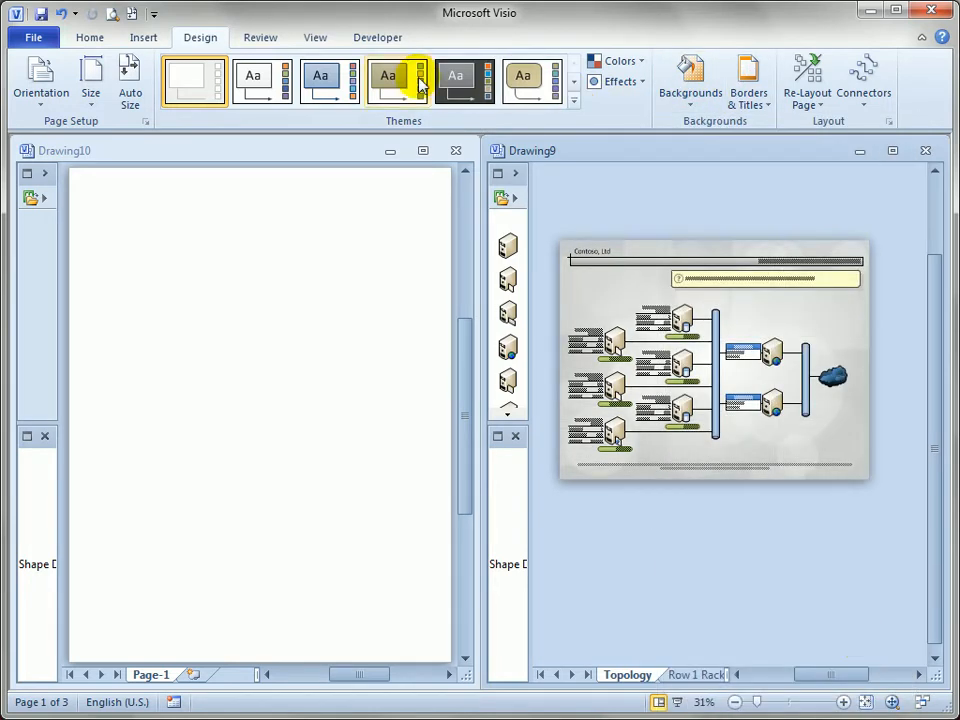
pyautogui.click(456, 80)
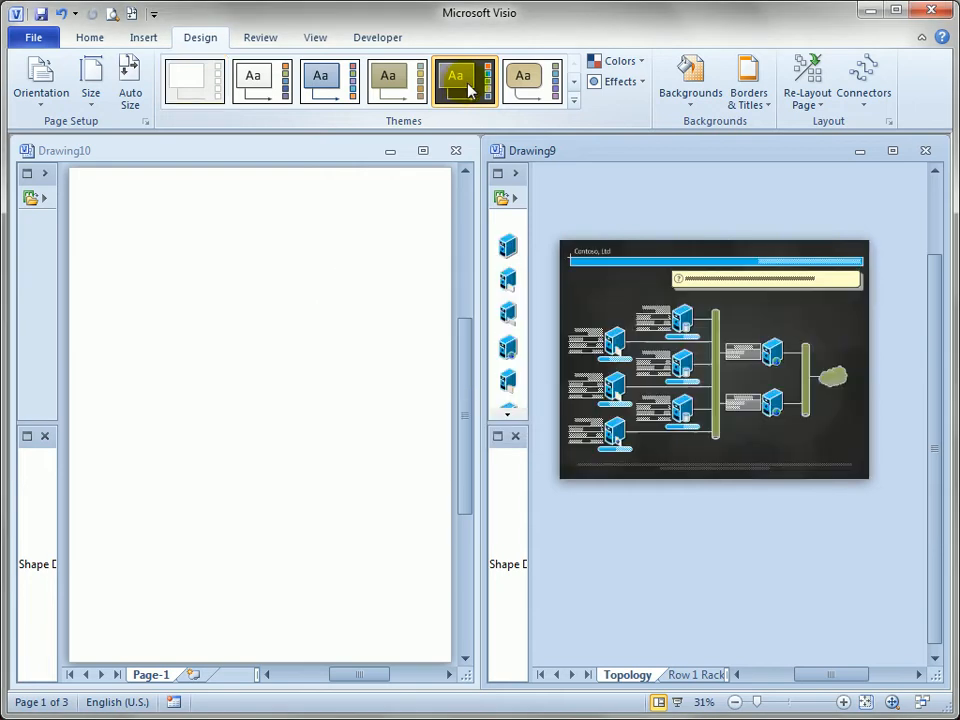
pyautogui.click(573, 103)
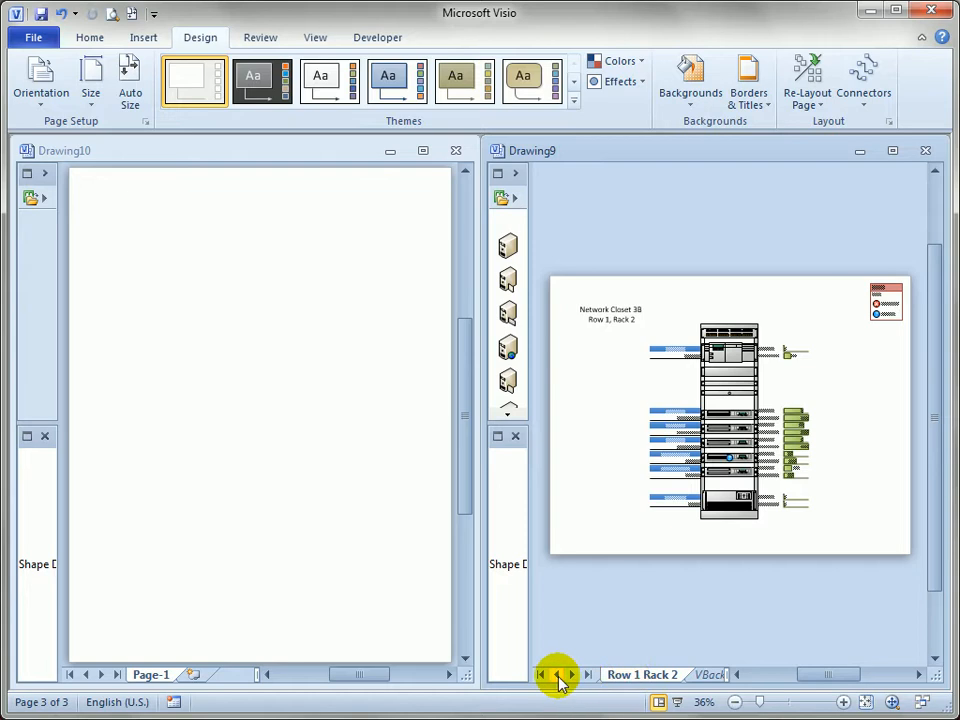
# Return to the Topology page and copy the whole dark-themed diagram.
pyautogui.click(557, 674)
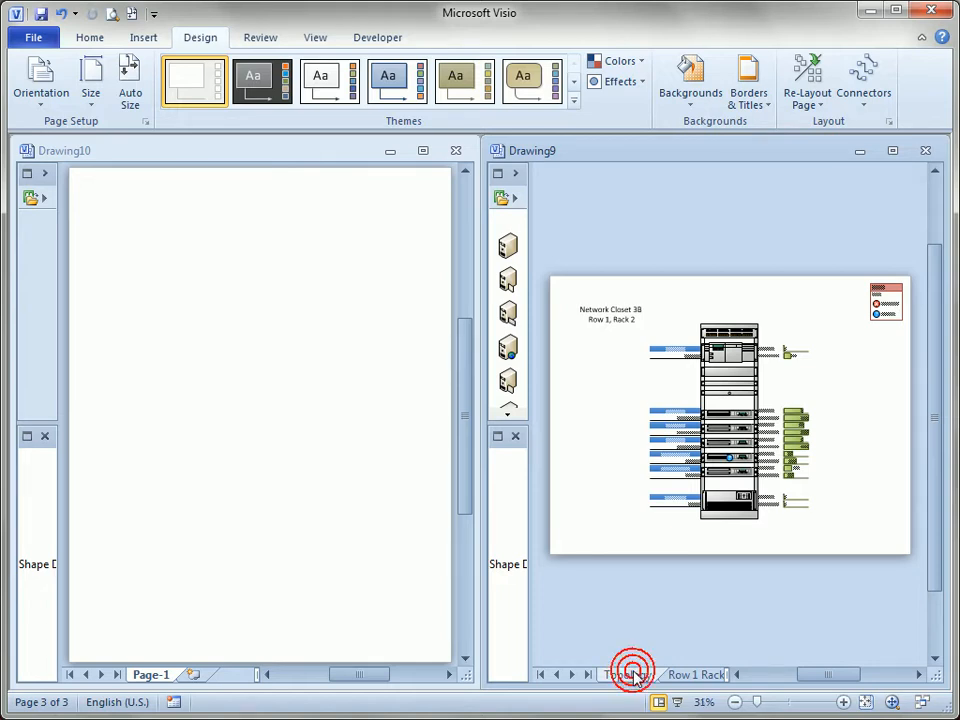
pyautogui.click(627, 674)
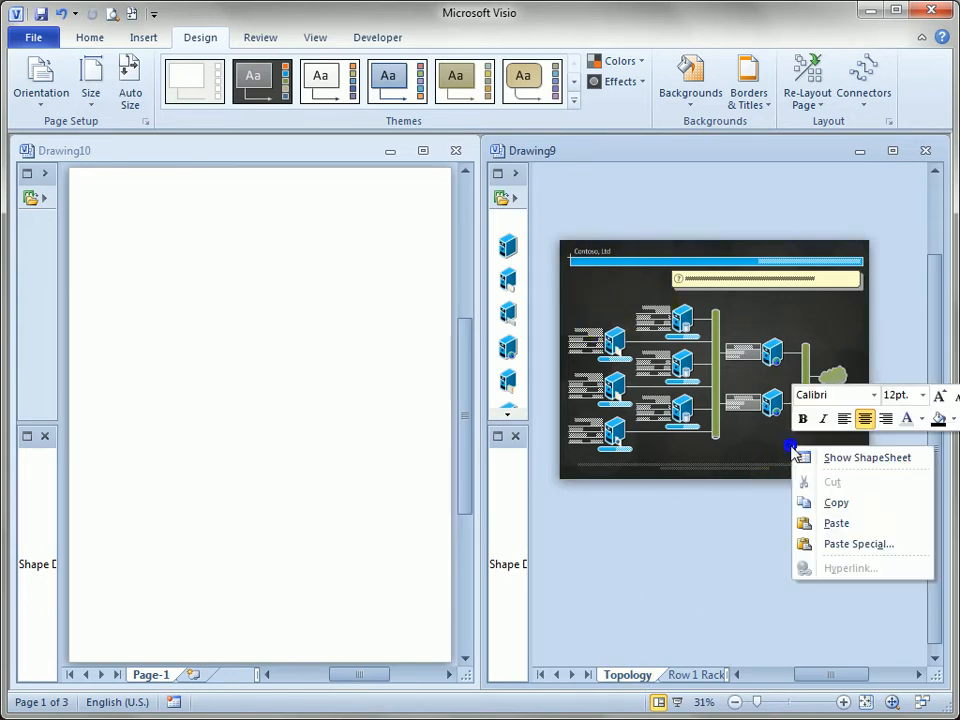
pyautogui.click(884, 325)
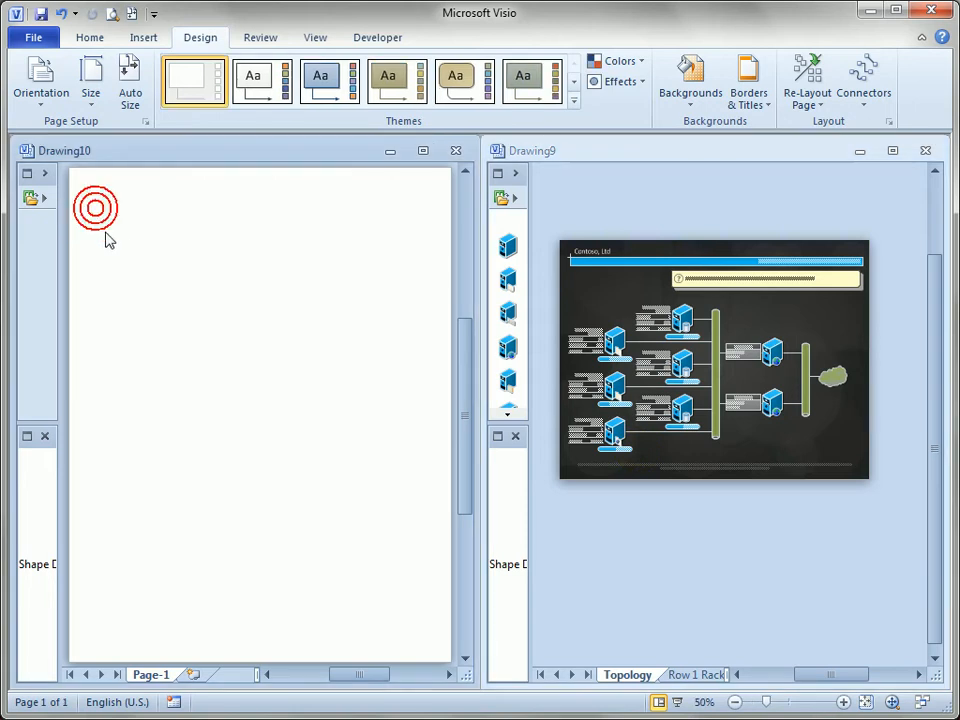
# Paste the Topology, Row 1 Rack 1 and Row 1 Rack 2 pages as Enhanced Metafile pictures.
pyautogui.rightClick(95, 208)
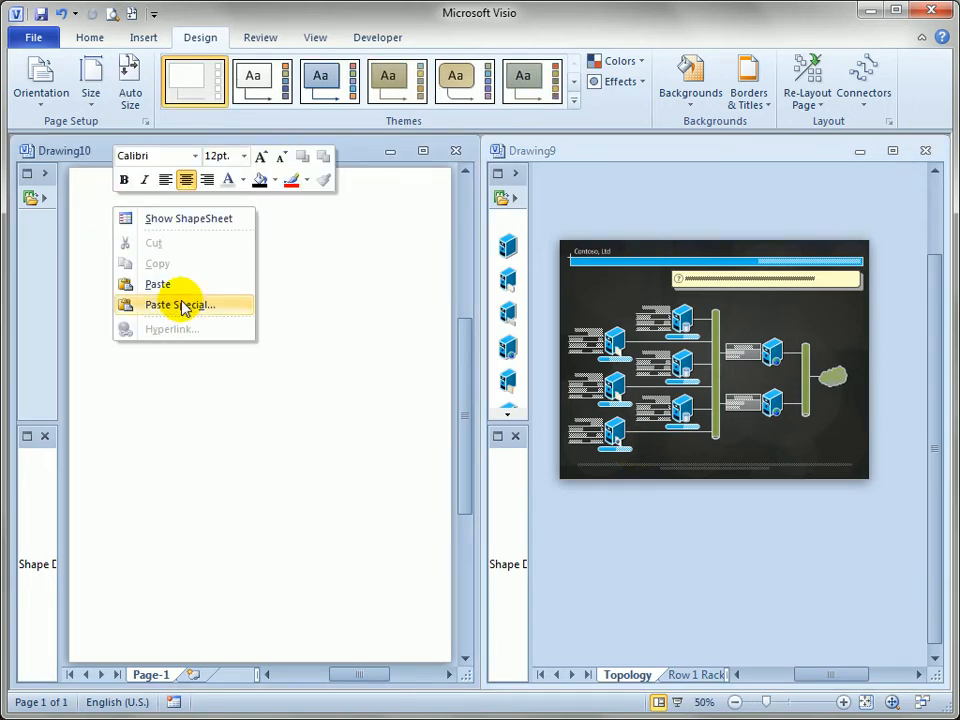
pyautogui.click(180, 305)
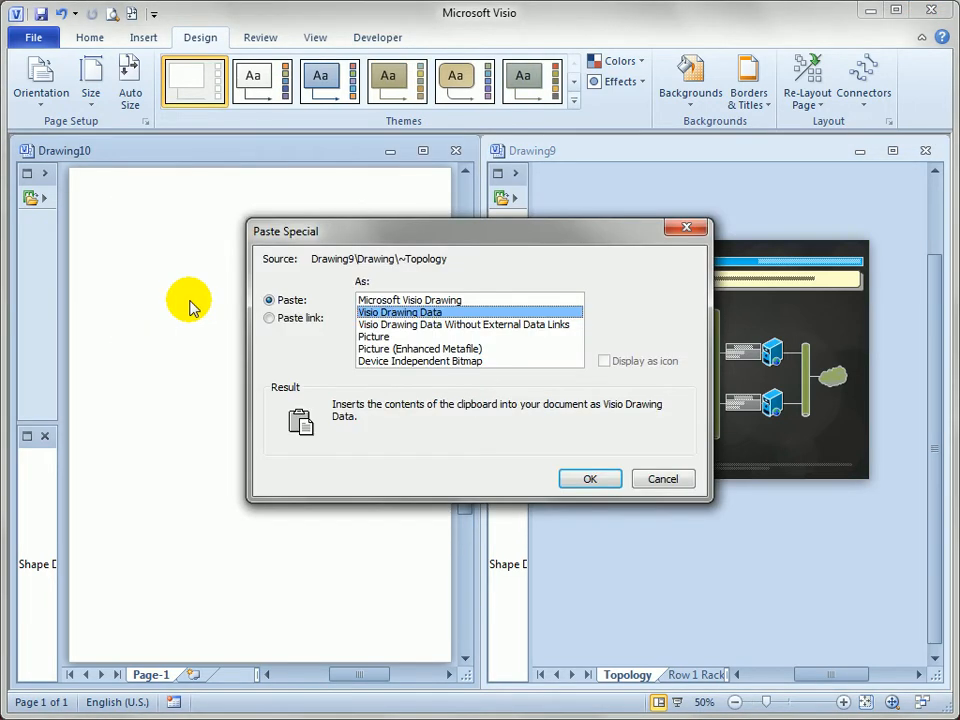
pyautogui.click(589, 478)
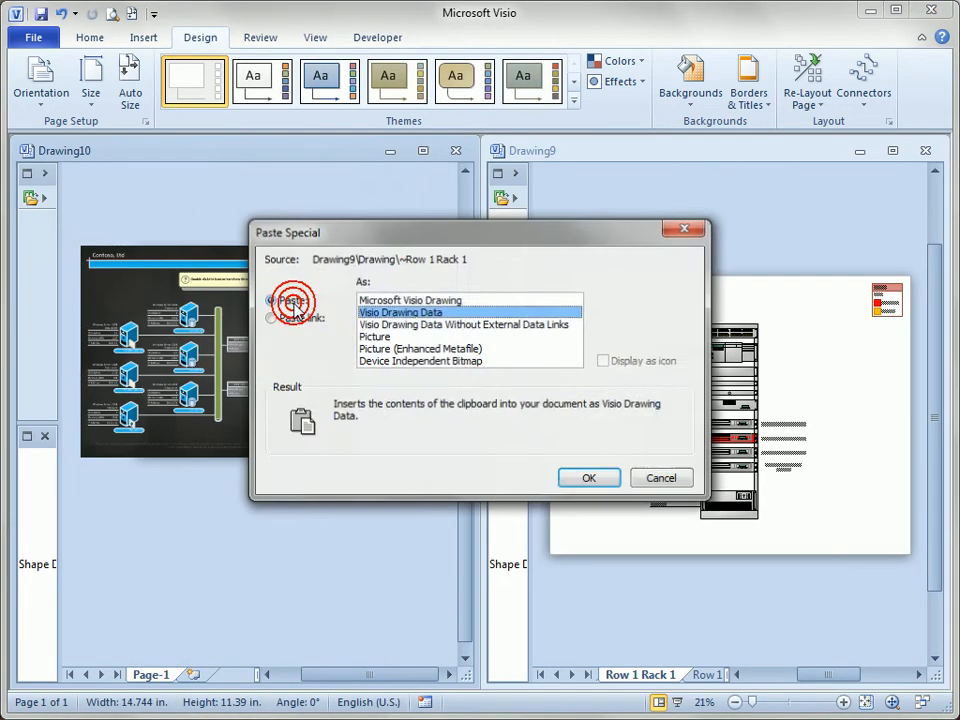
pyautogui.click(588, 477)
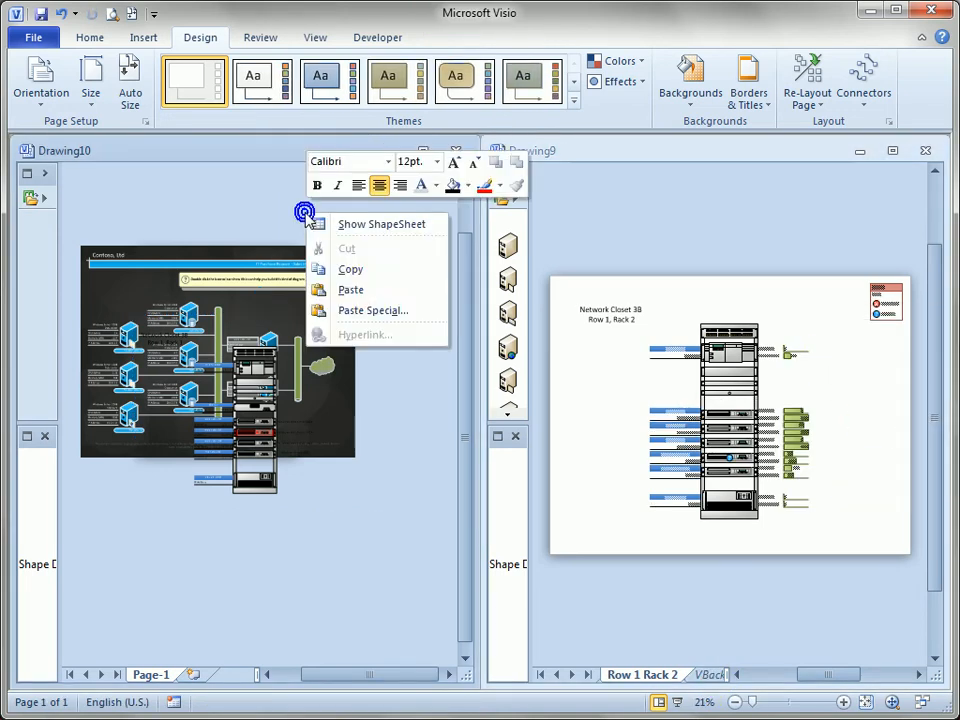
pyautogui.click(372, 310)
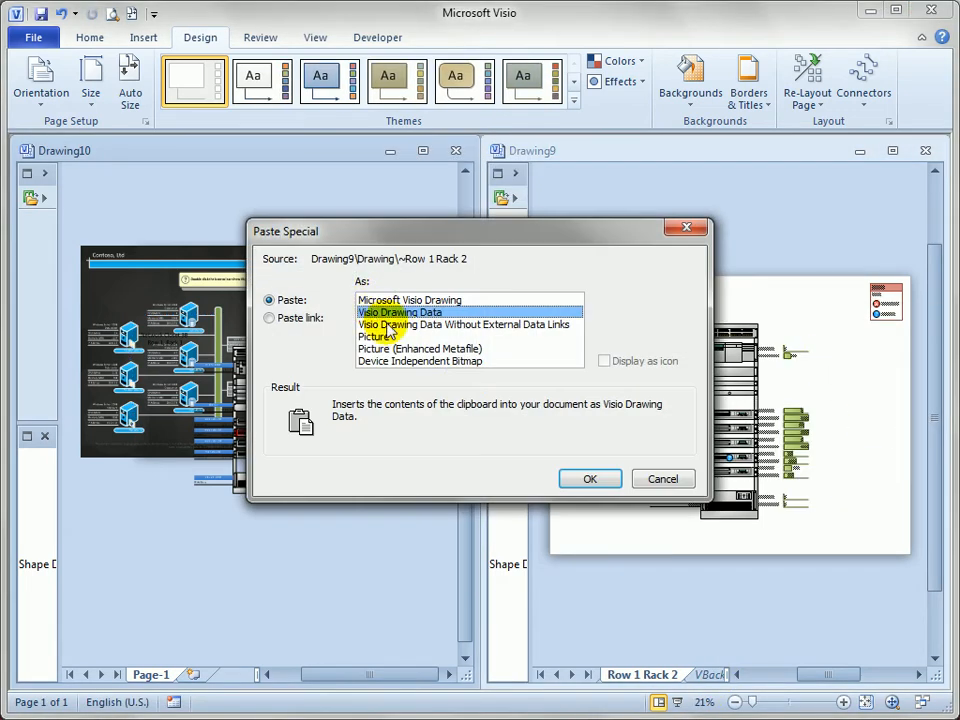
pyautogui.click(590, 478)
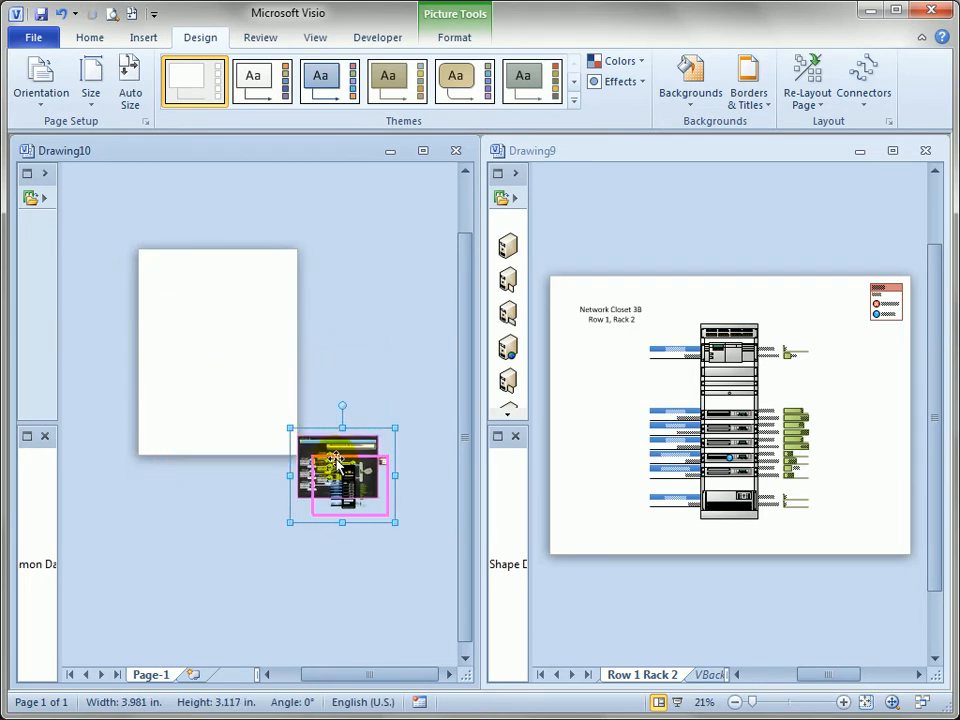
# Drag the pasted pictures onto the new drawing's page and bring up viewing options.
pyautogui.moveTo(342, 475); pyautogui.dragTo(202, 315)
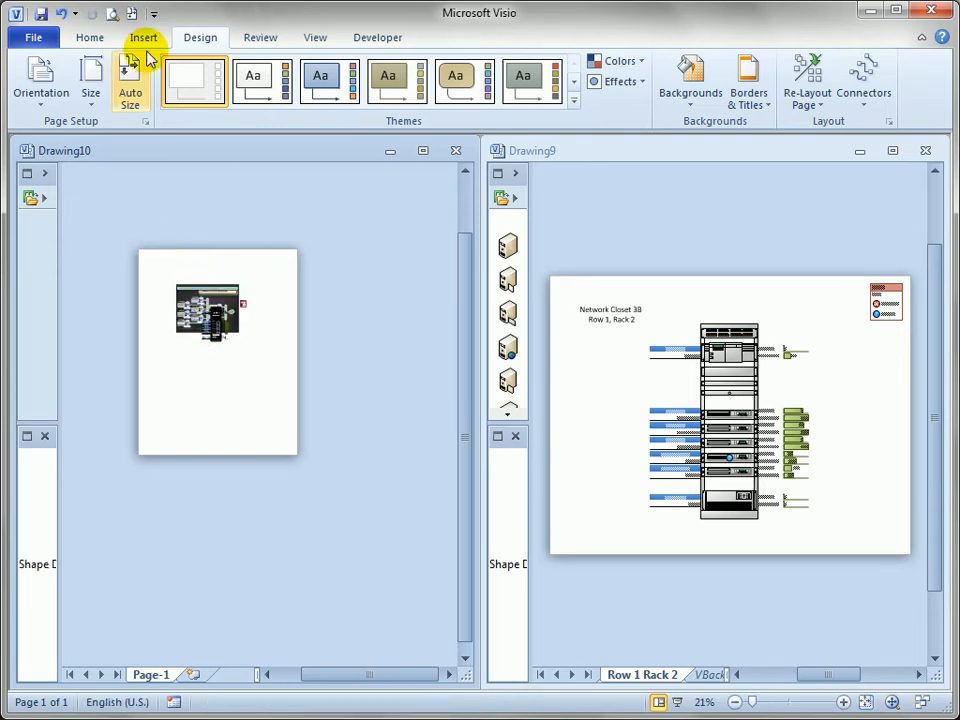
pyautogui.click(314, 37)
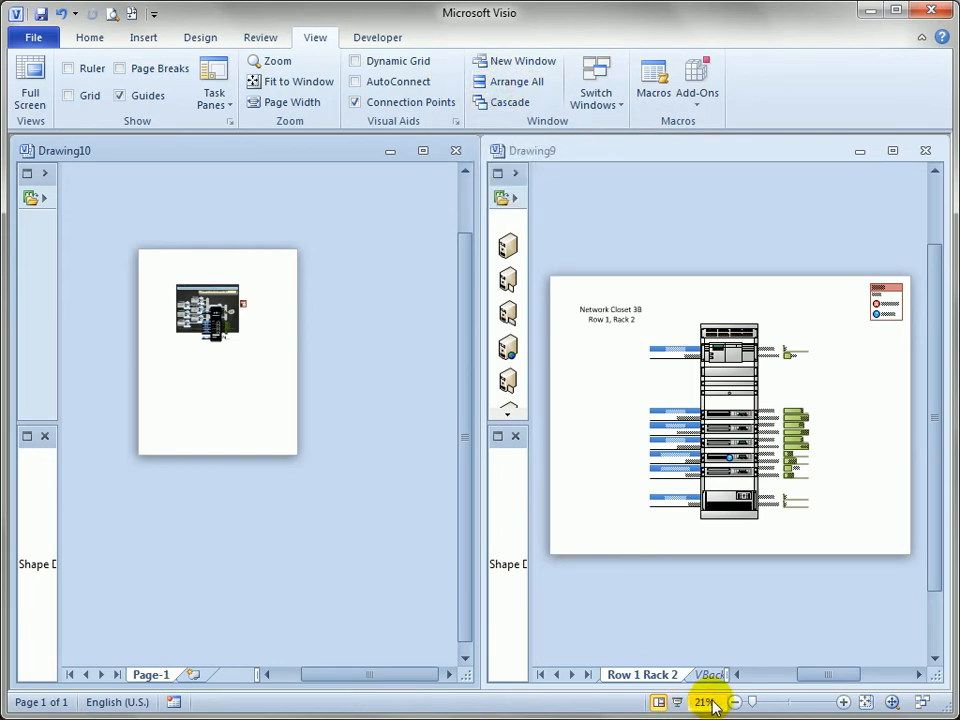
# Change the drawing's magnification through the status-bar Zoom dialog.
pyautogui.click(705, 701)
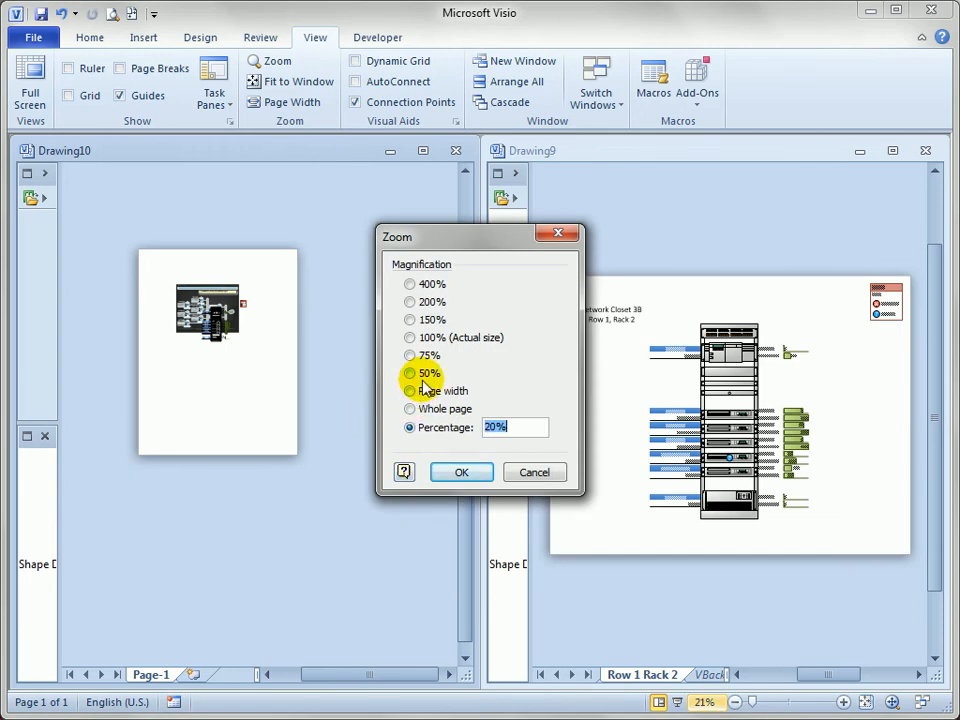
pyautogui.moveTo(440, 391)
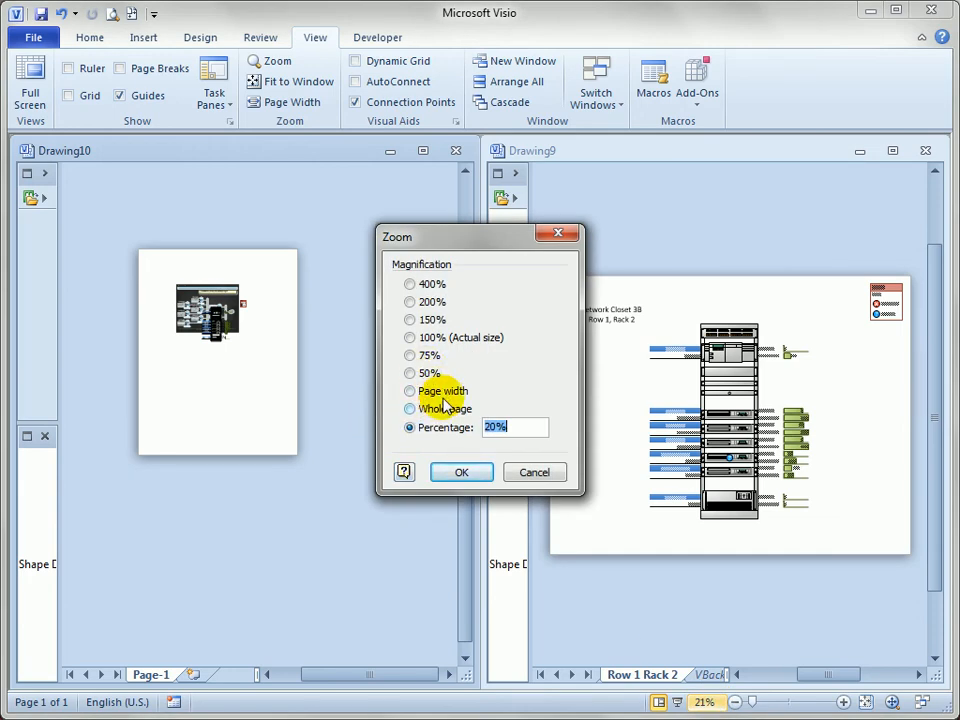
pyautogui.click(461, 472)
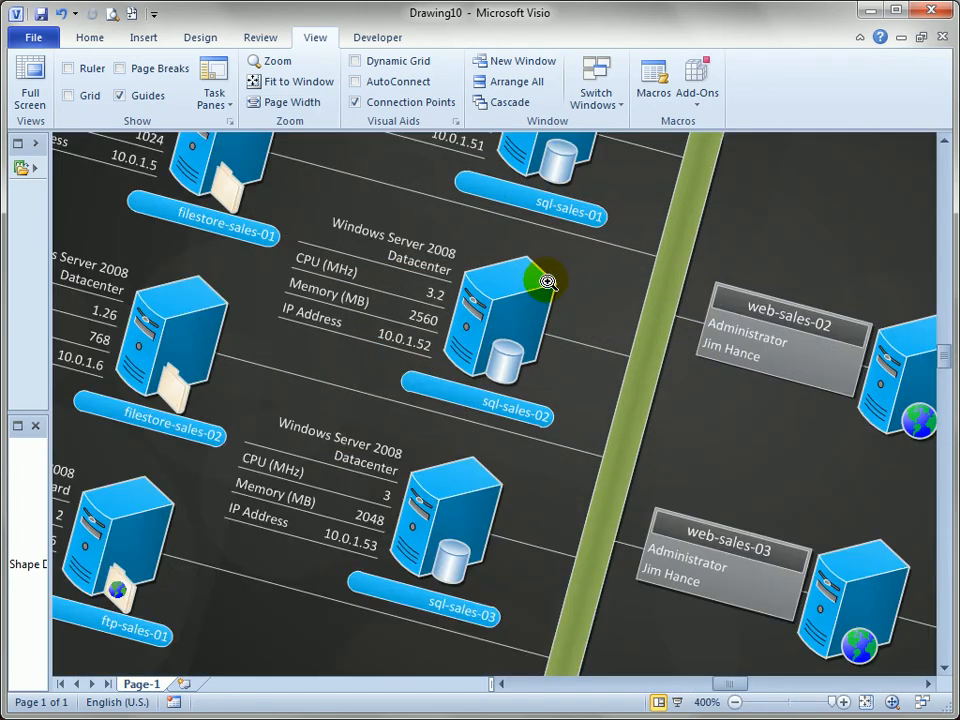
pyautogui.moveTo(545, 250)
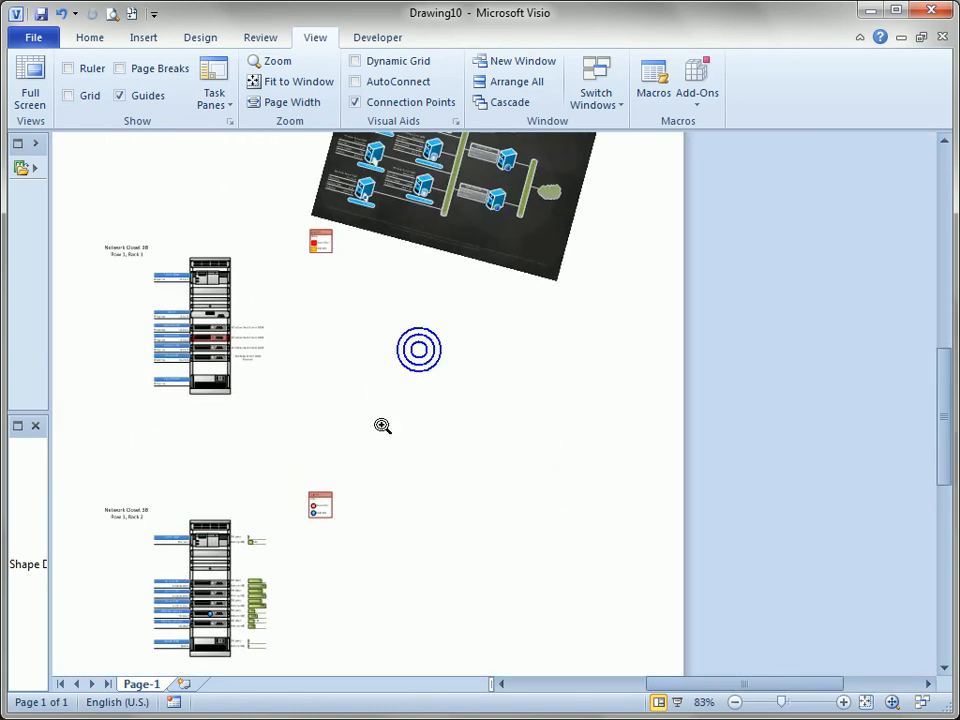
# Outline the Row 1 Rack 1 picture with a ¾ pt line, then select the other rack picture.
pyautogui.click(210, 320)
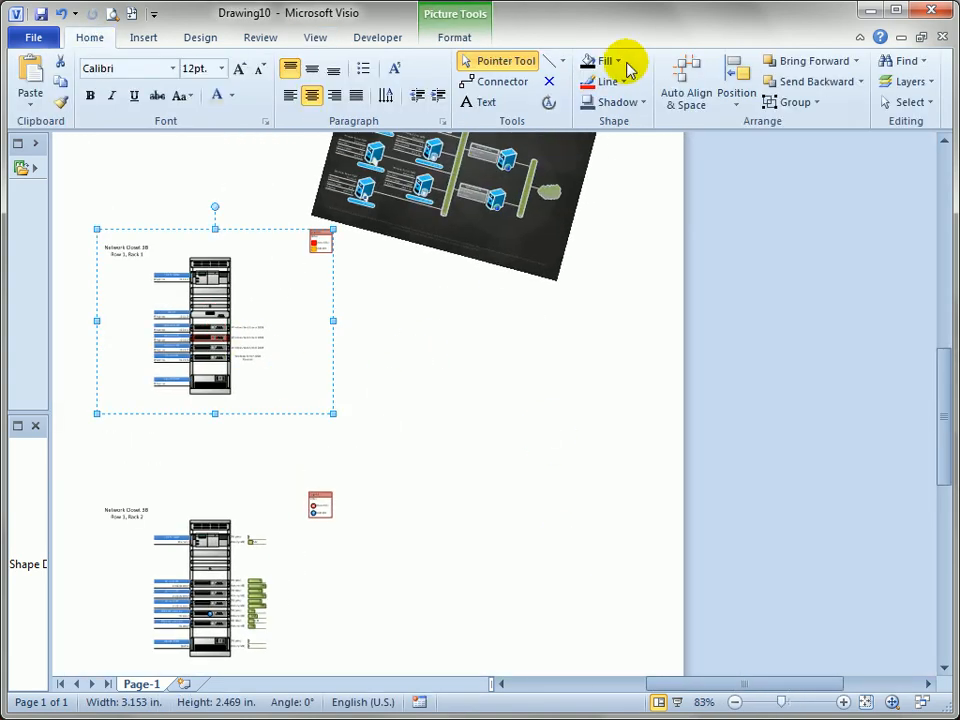
pyautogui.click(612, 81)
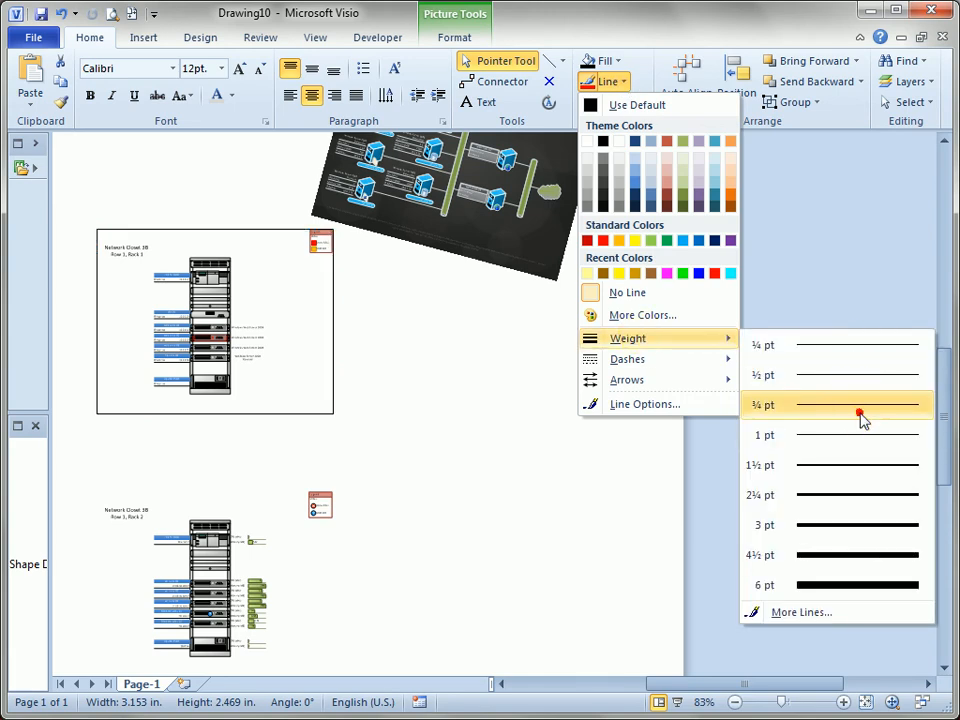
pyautogui.click(857, 404)
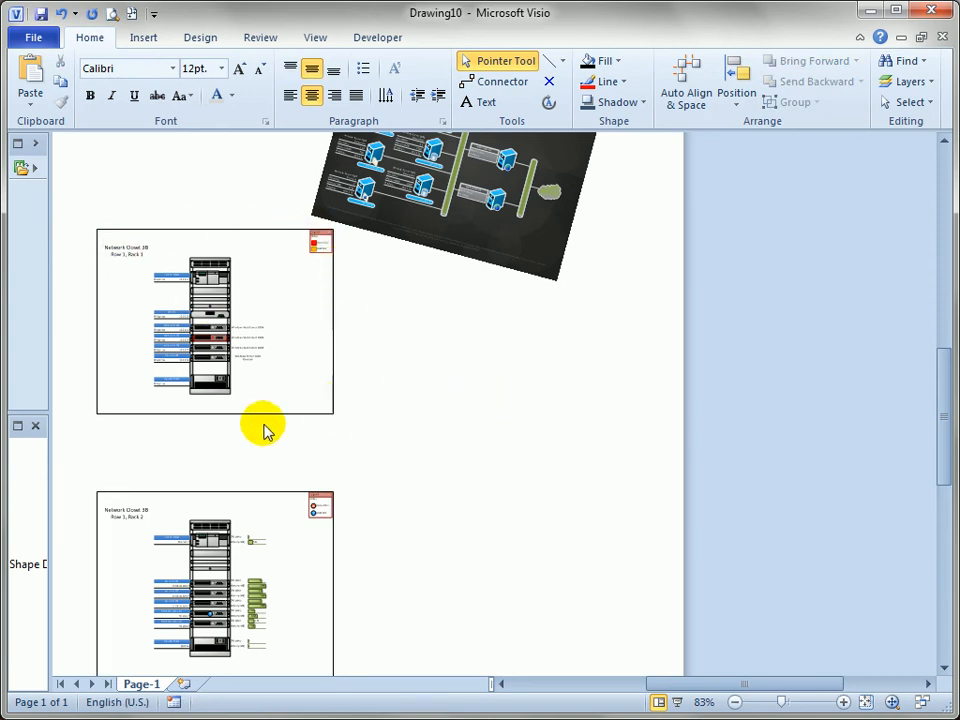
pyautogui.click(210, 355)
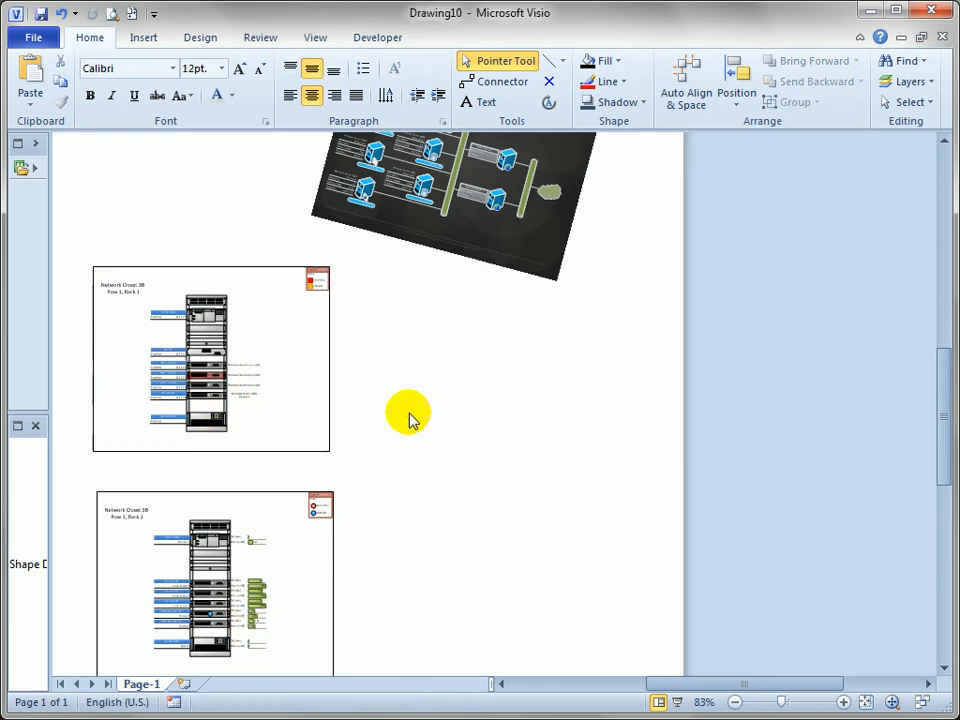
pyautogui.moveTo(390, 322)
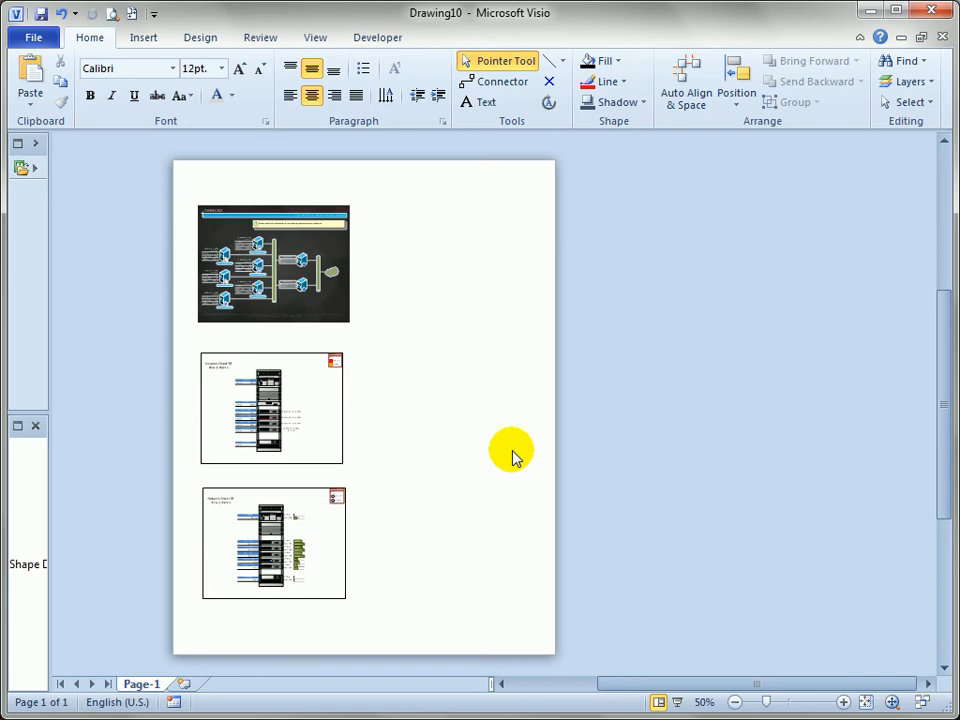
pyautogui.moveTo(108, 205)
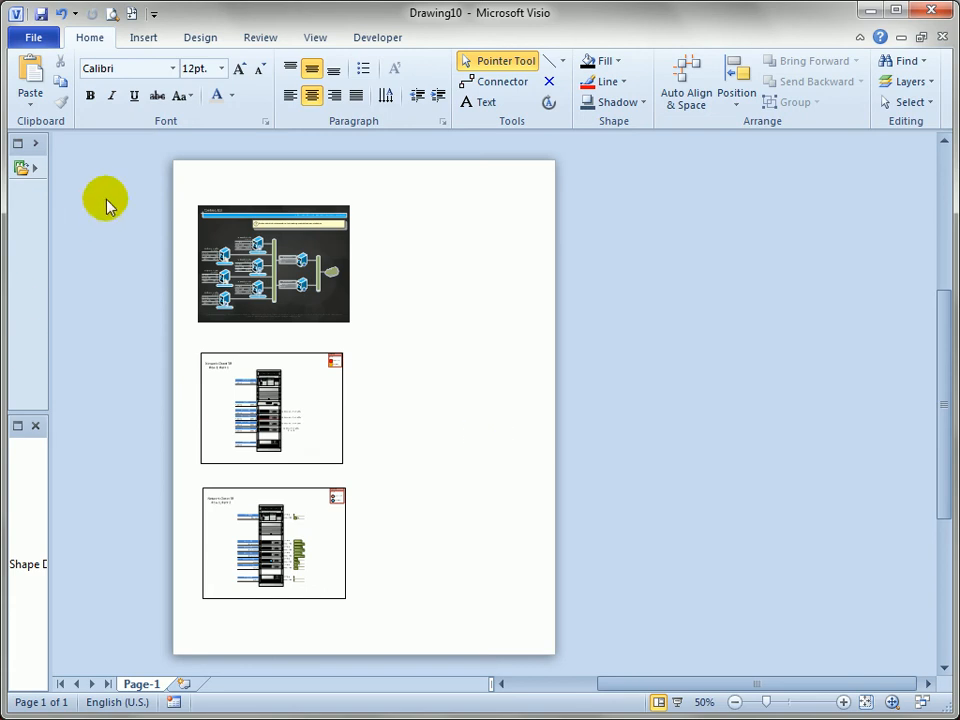
pyautogui.moveTo(672, 191)
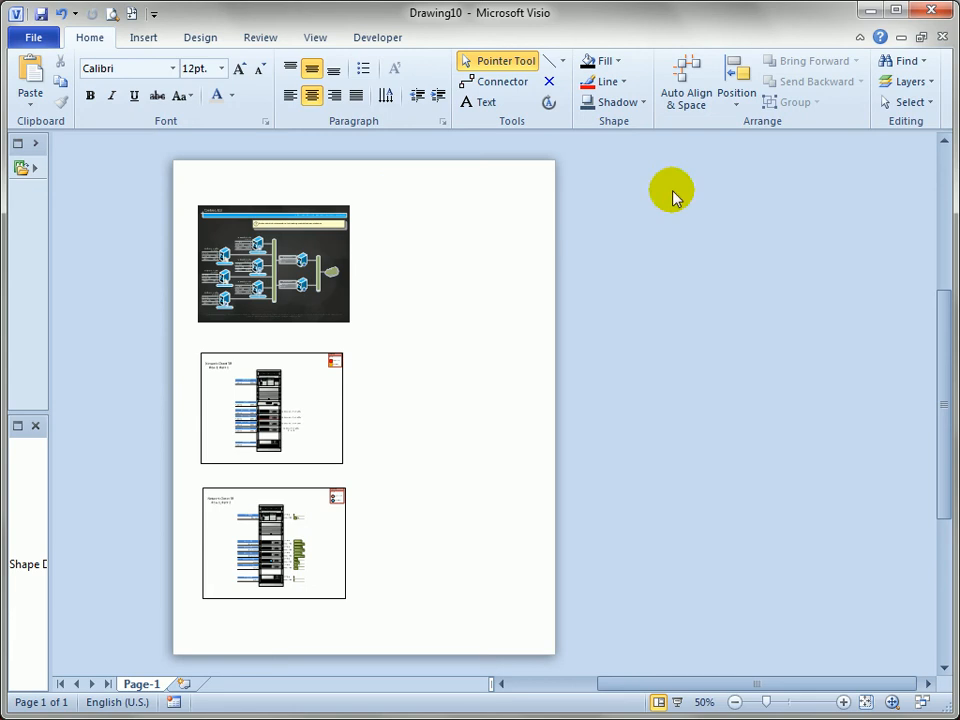